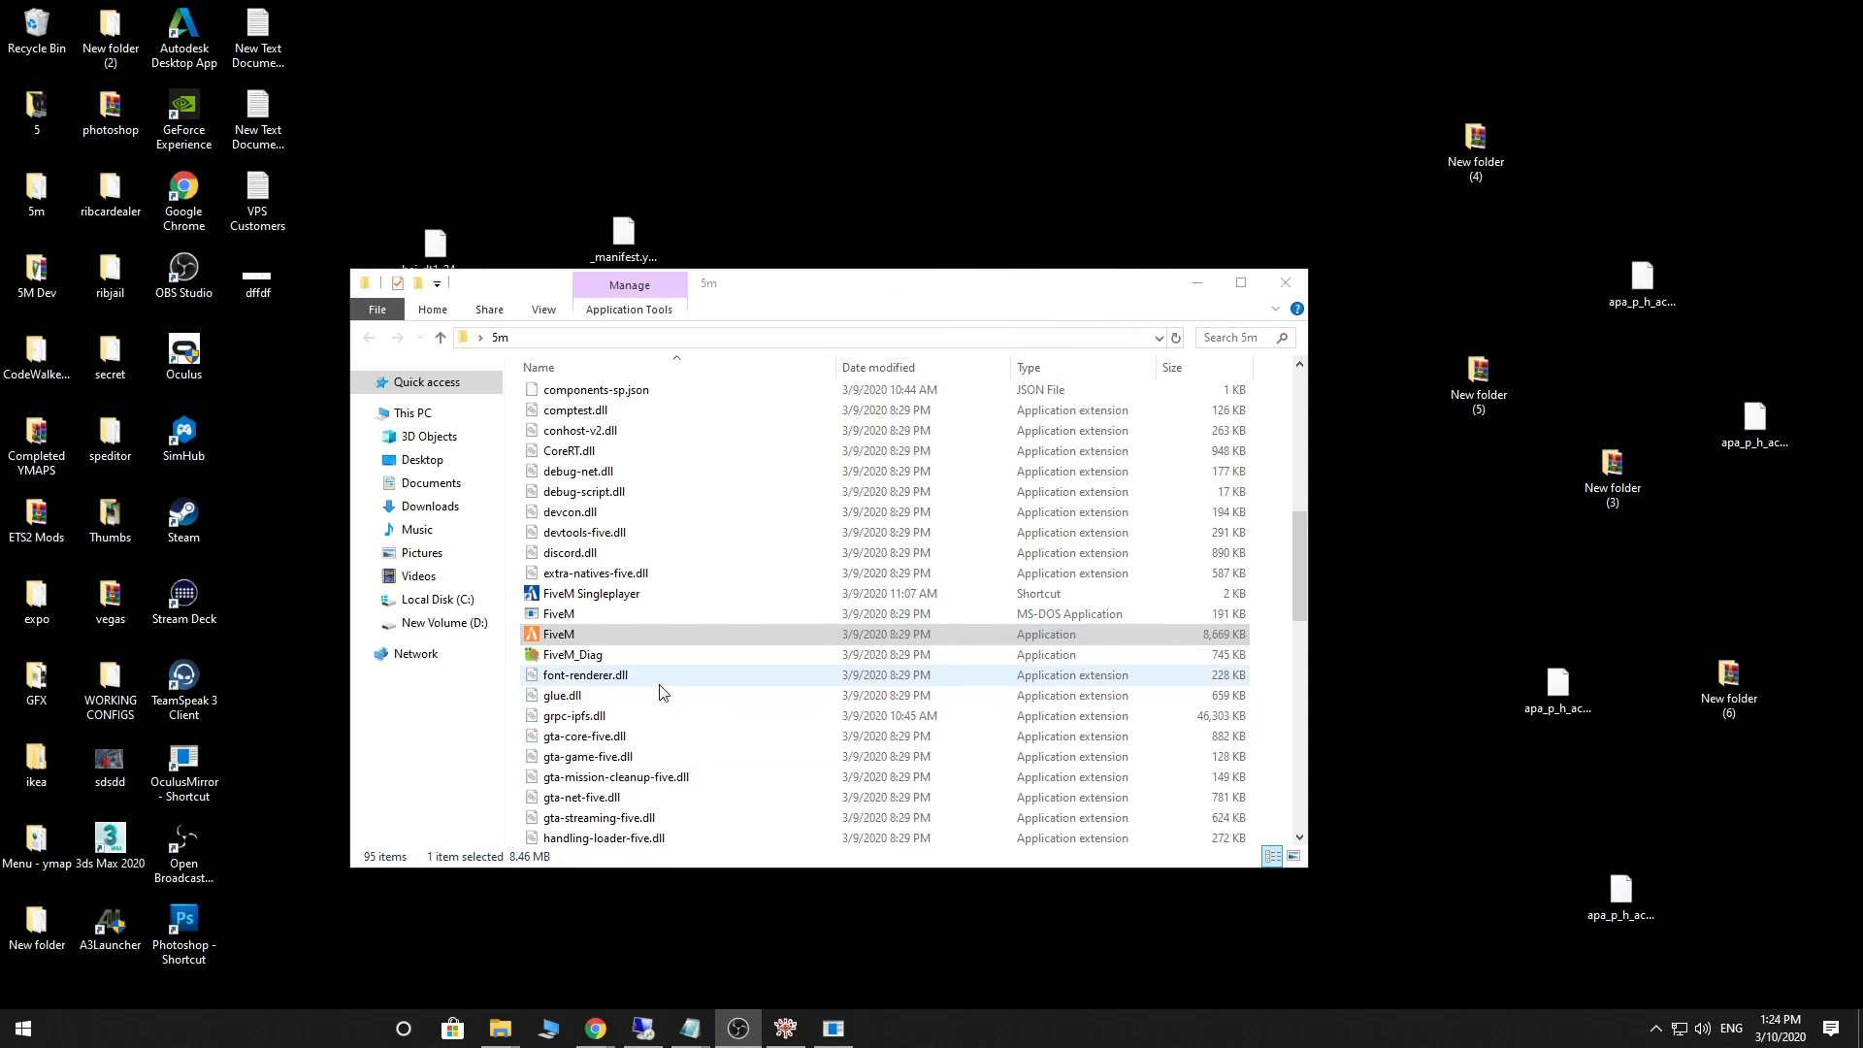
{"action": "mouse_move", "coordinate": [685, 683]}
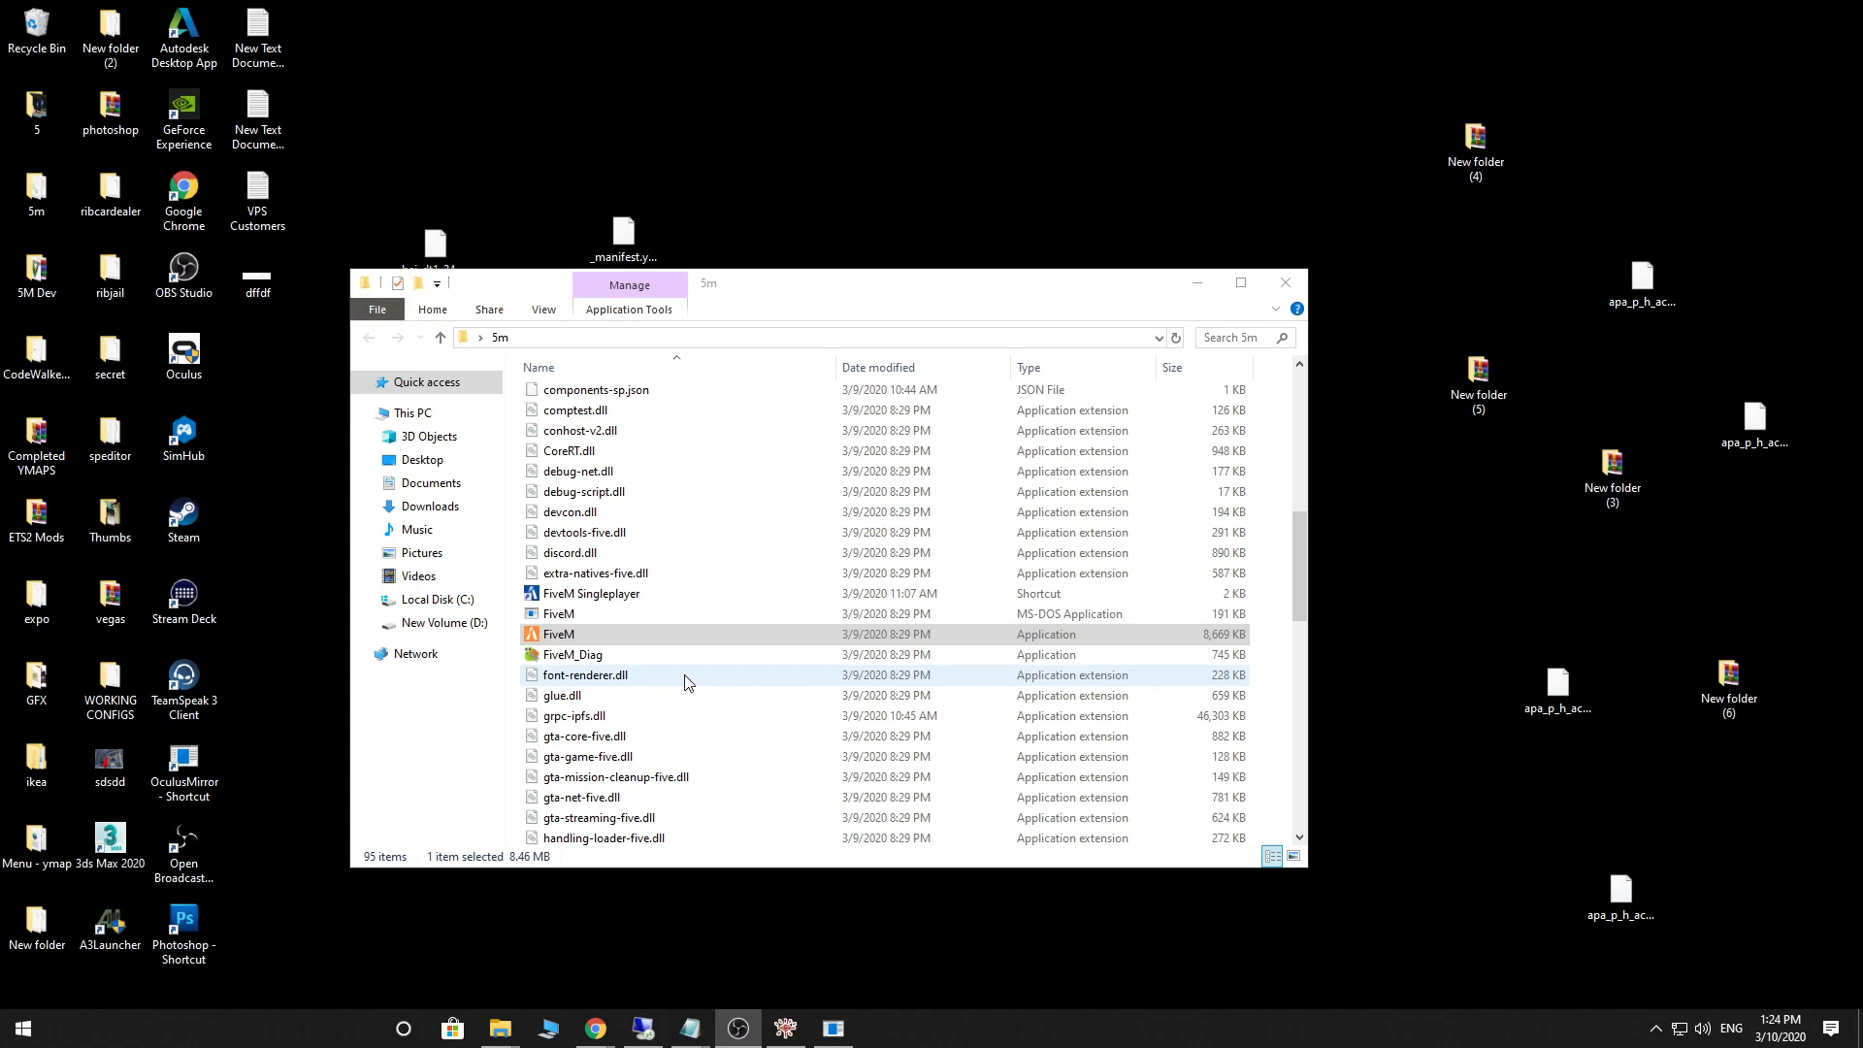
{"action": "mouse_move", "coordinate": [683, 694]}
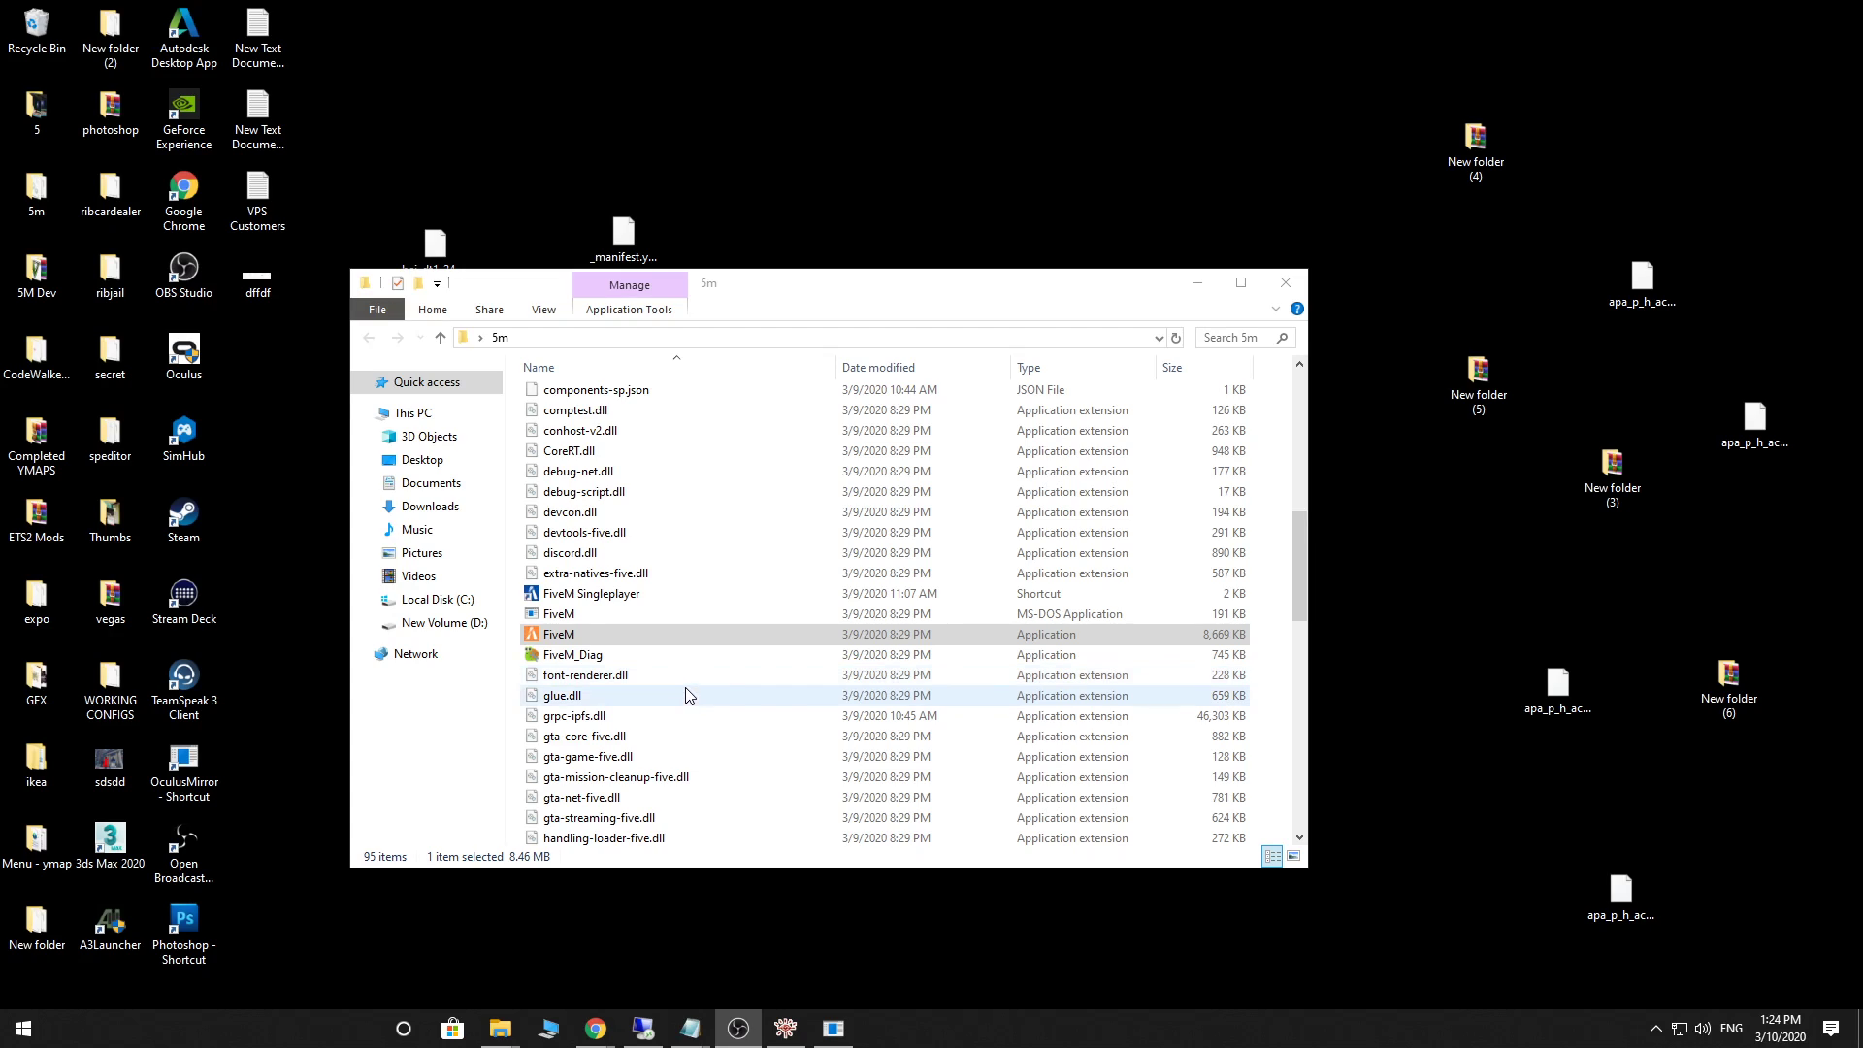
{"action": "mouse_move", "coordinate": [687, 735]}
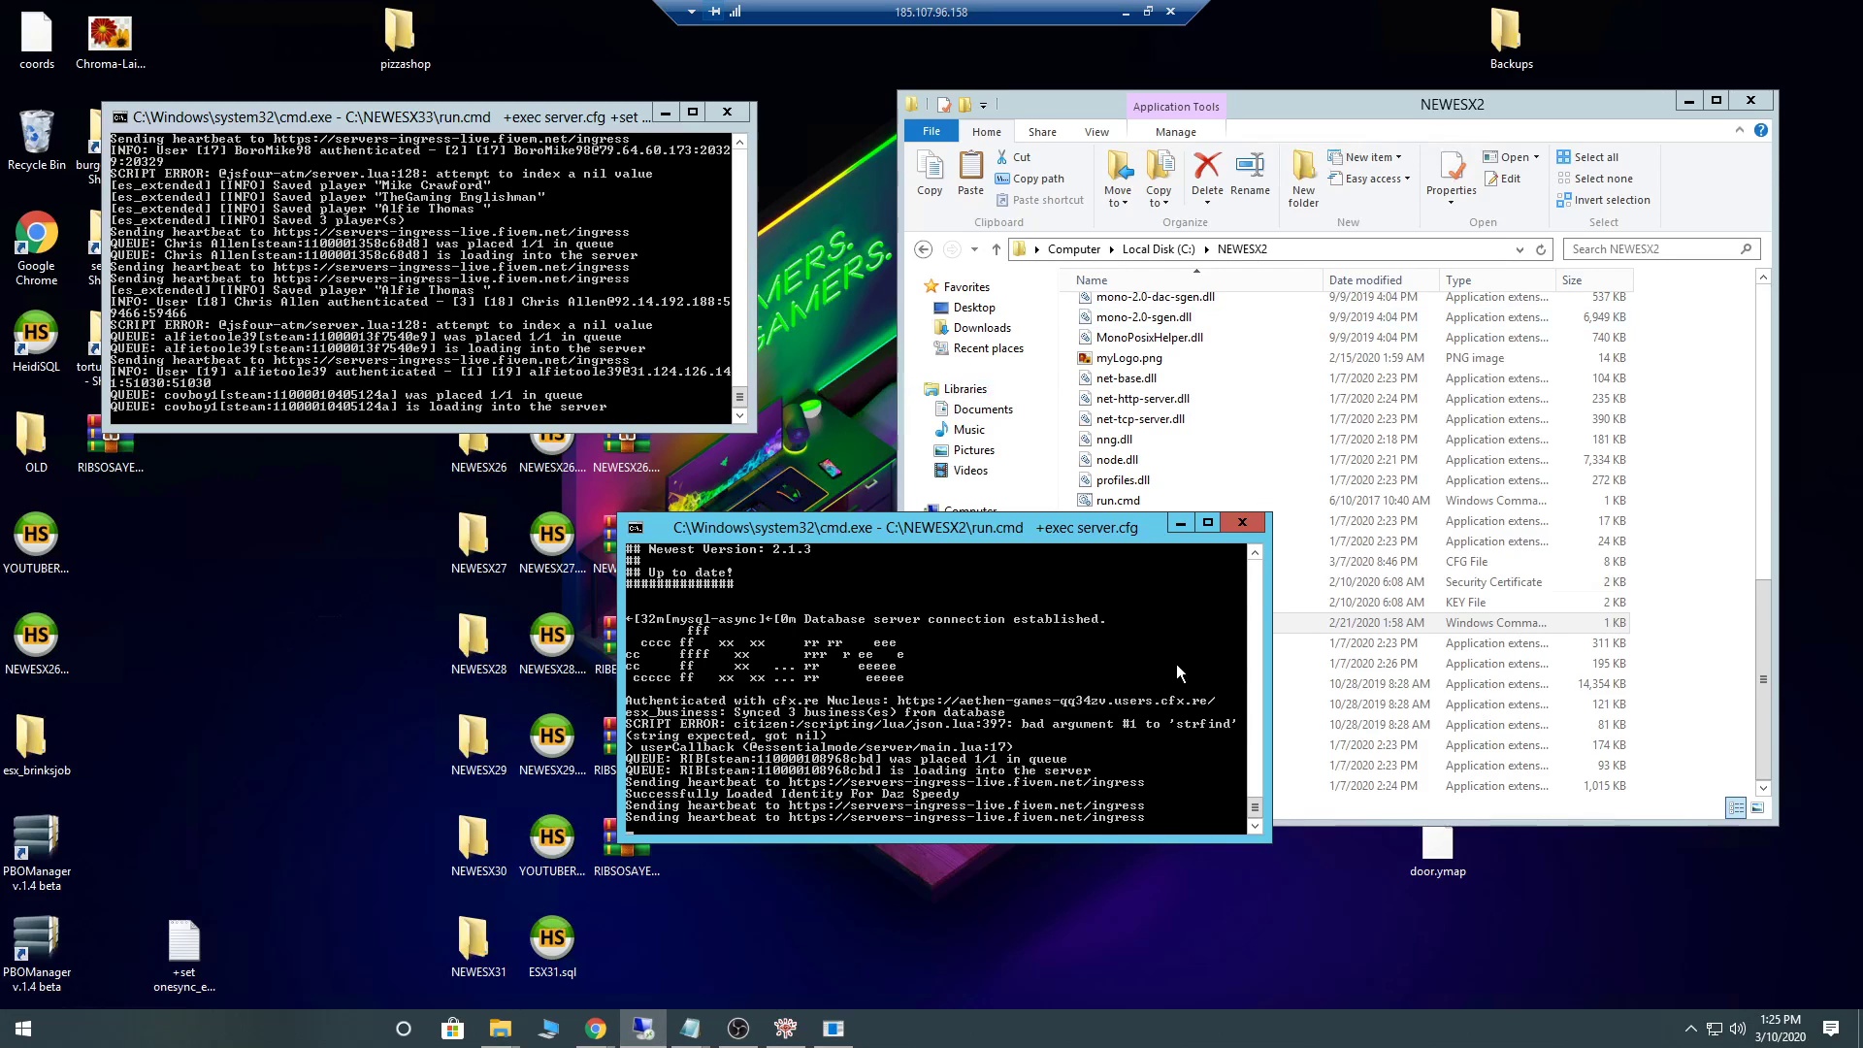
{"action": "mouse_move", "coordinate": [890, 357]}
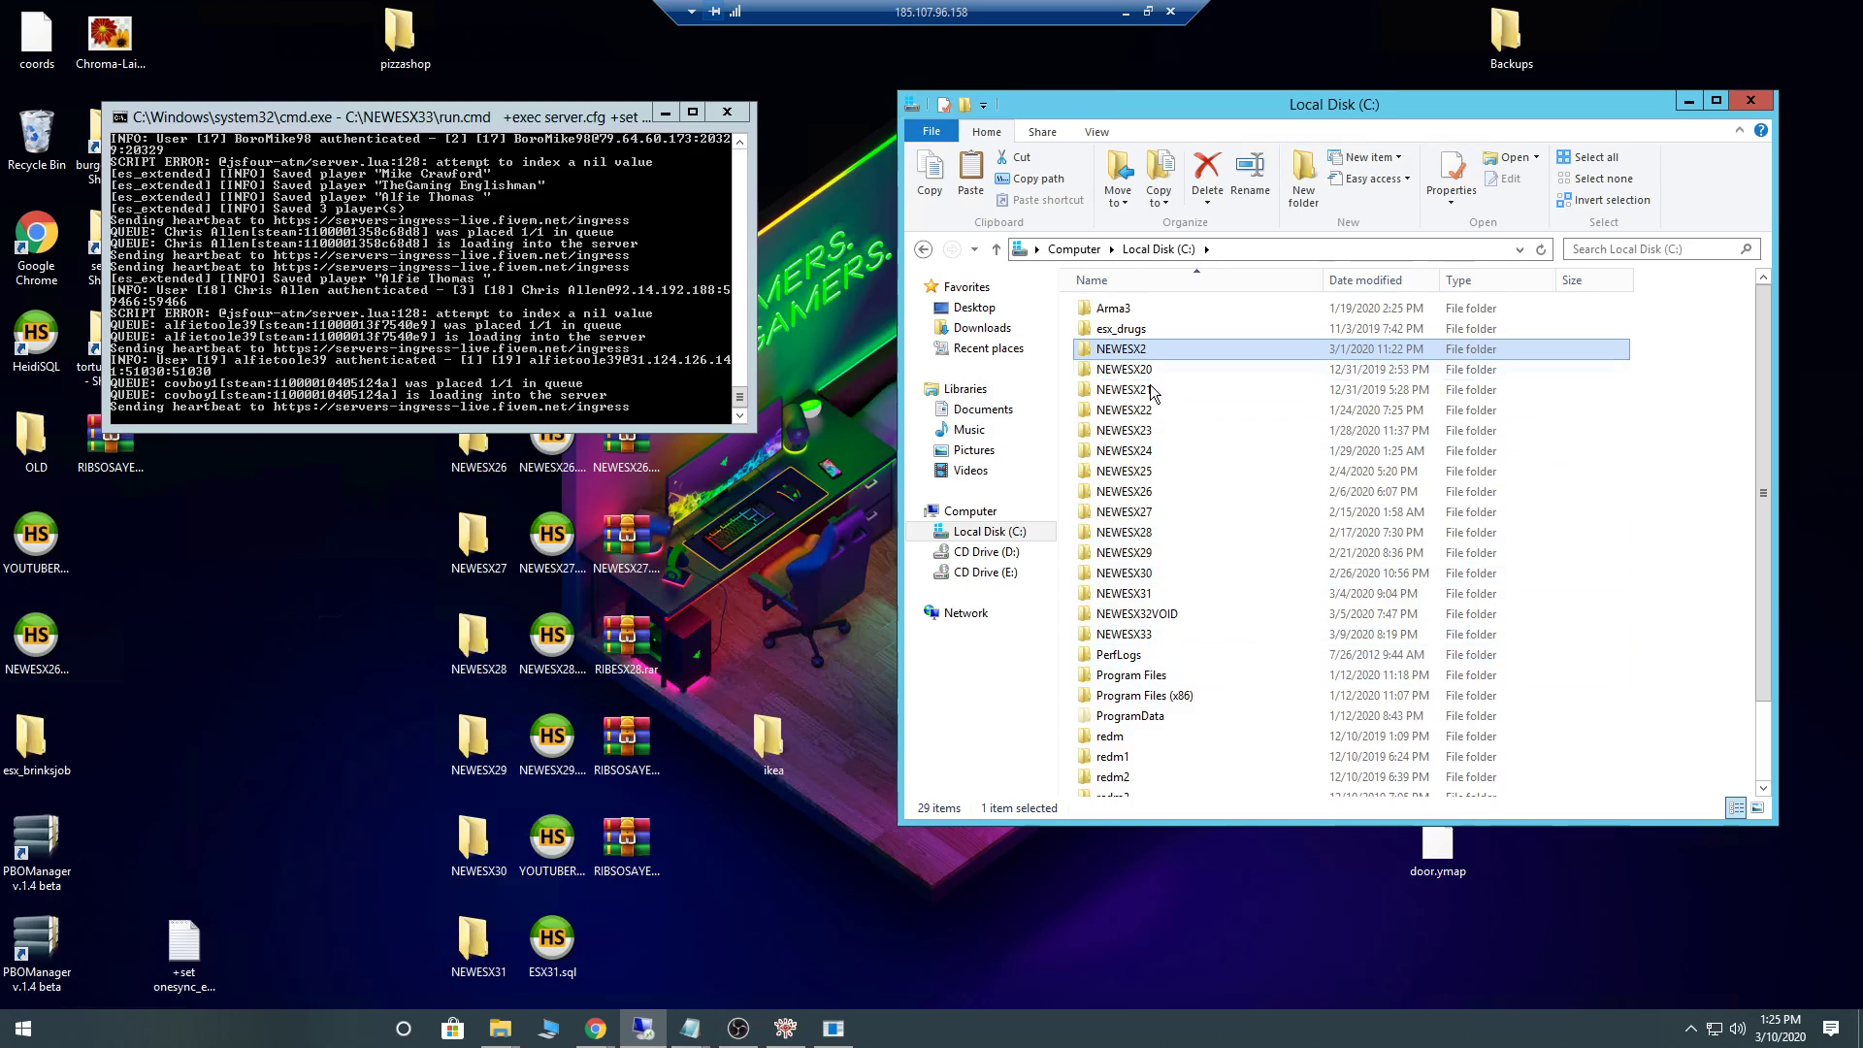
{"action": "left_click", "coordinate": [1124, 632]}
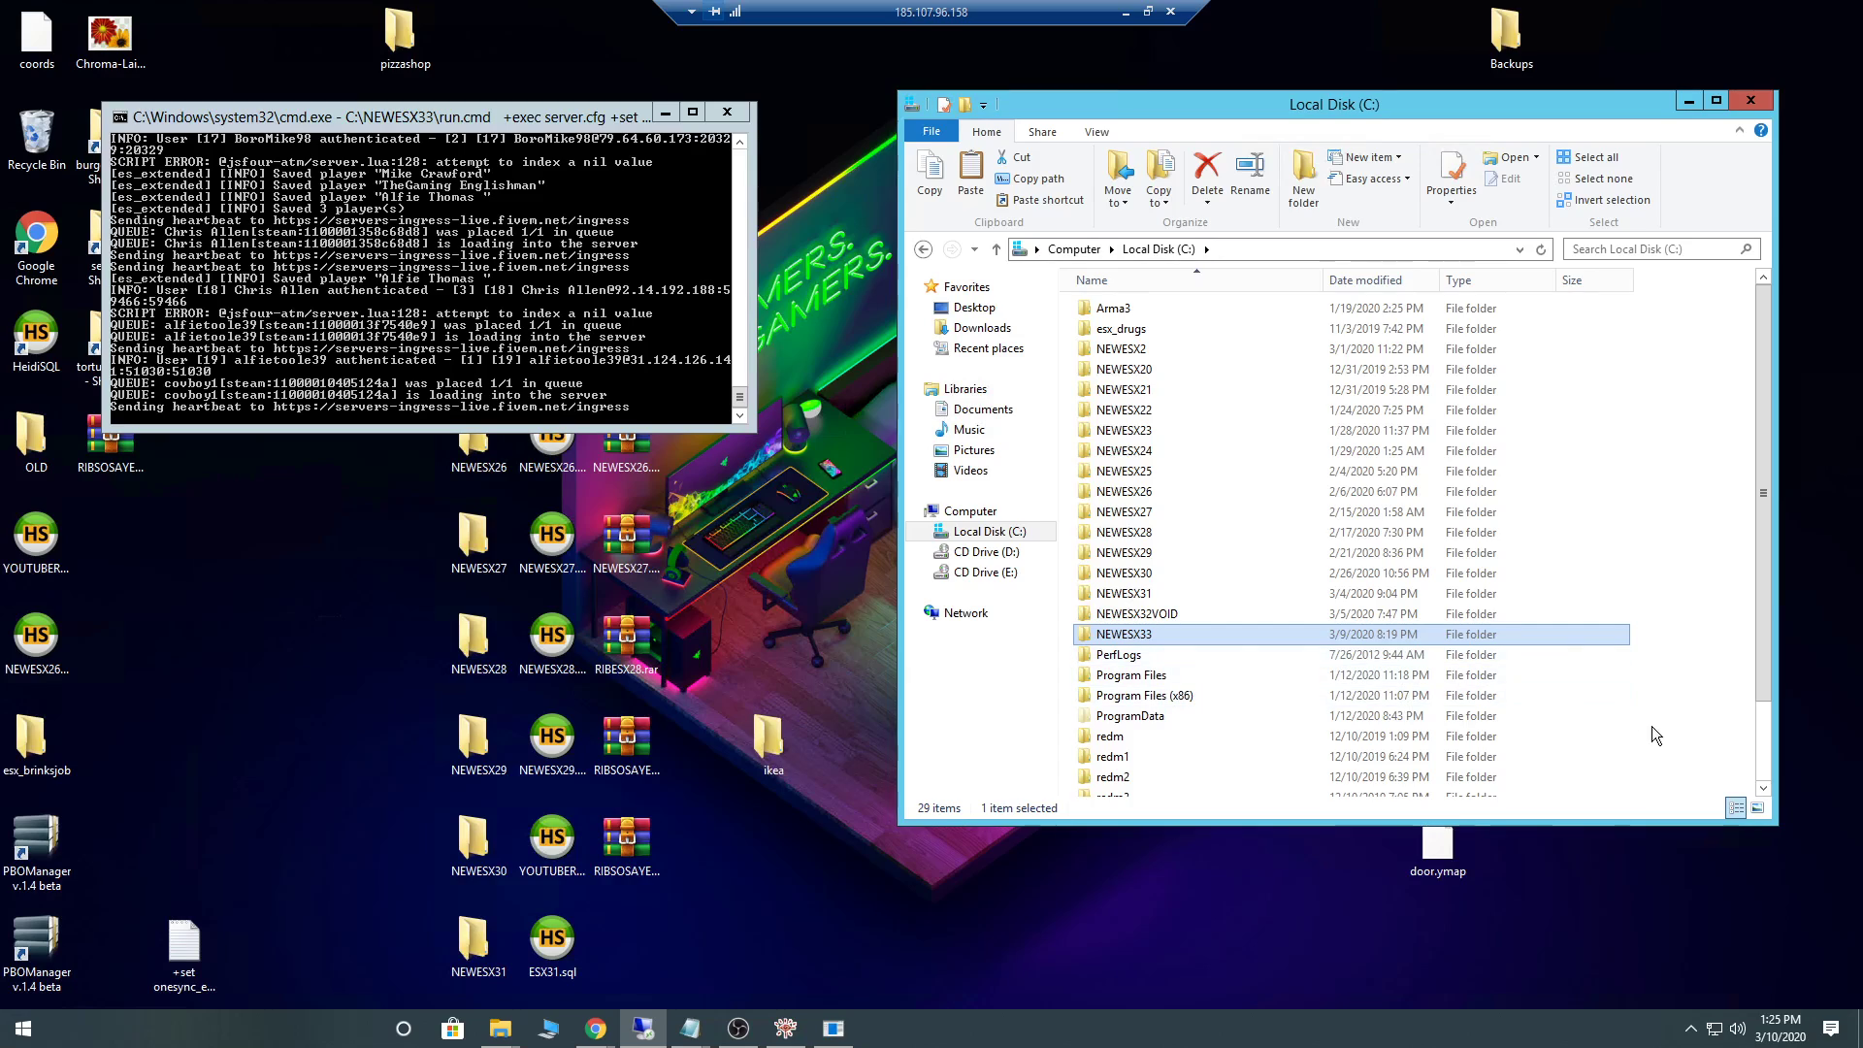
{"action": "right_click", "coordinate": [1656, 700]}
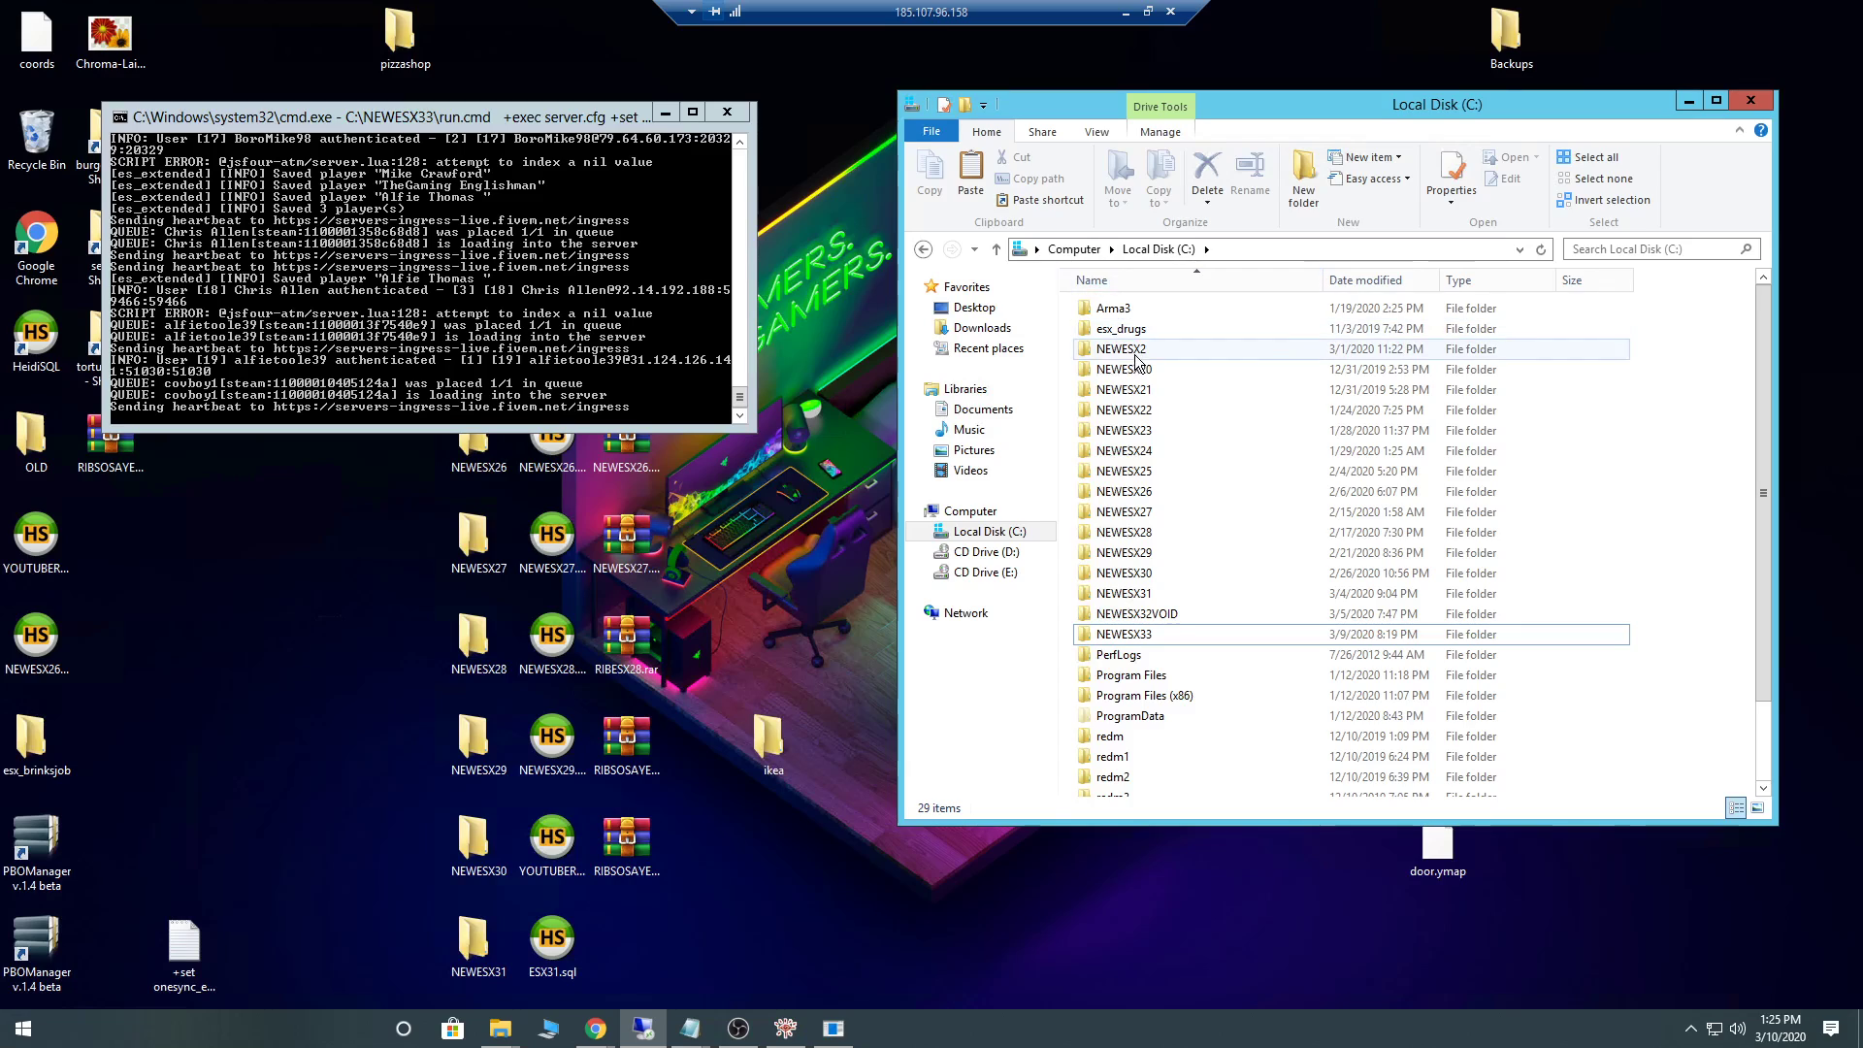
{"action": "left_click", "coordinate": [1126, 633]}
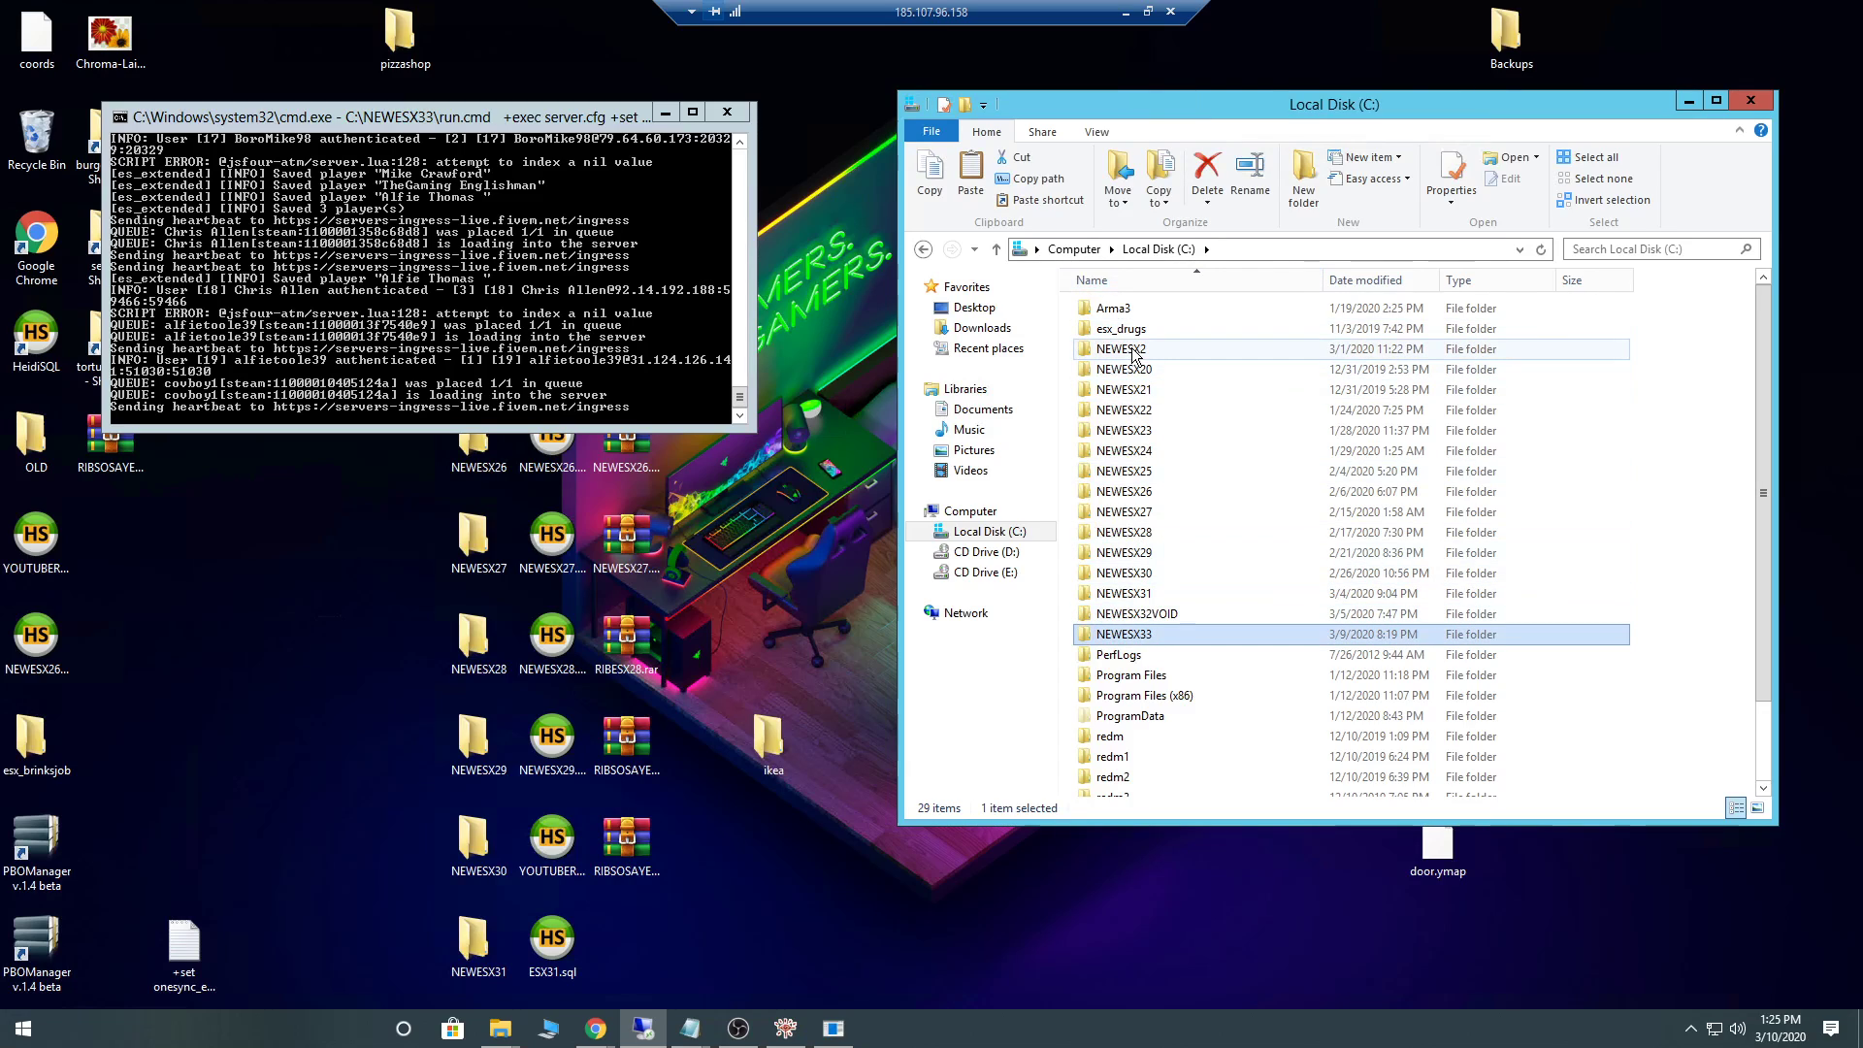
{"action": "left_click", "coordinate": [1118, 347]}
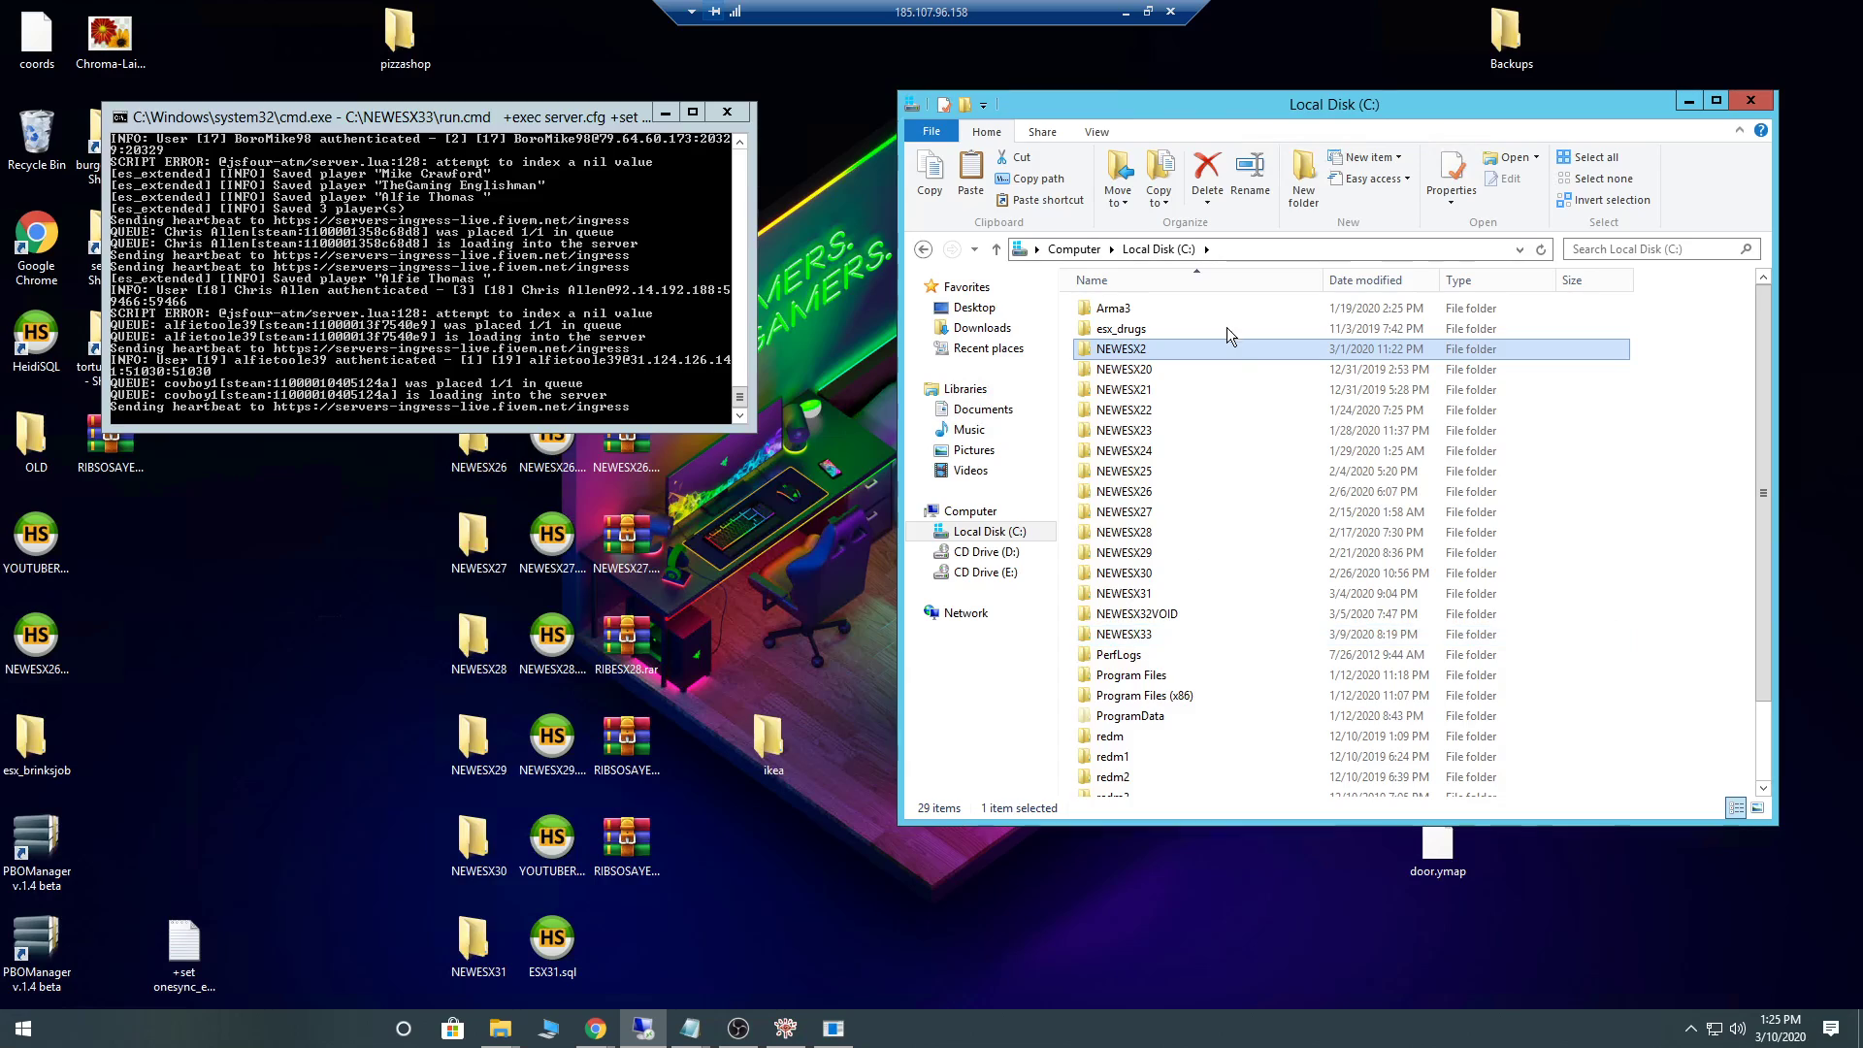
{"action": "left_click", "coordinate": [1120, 347]}
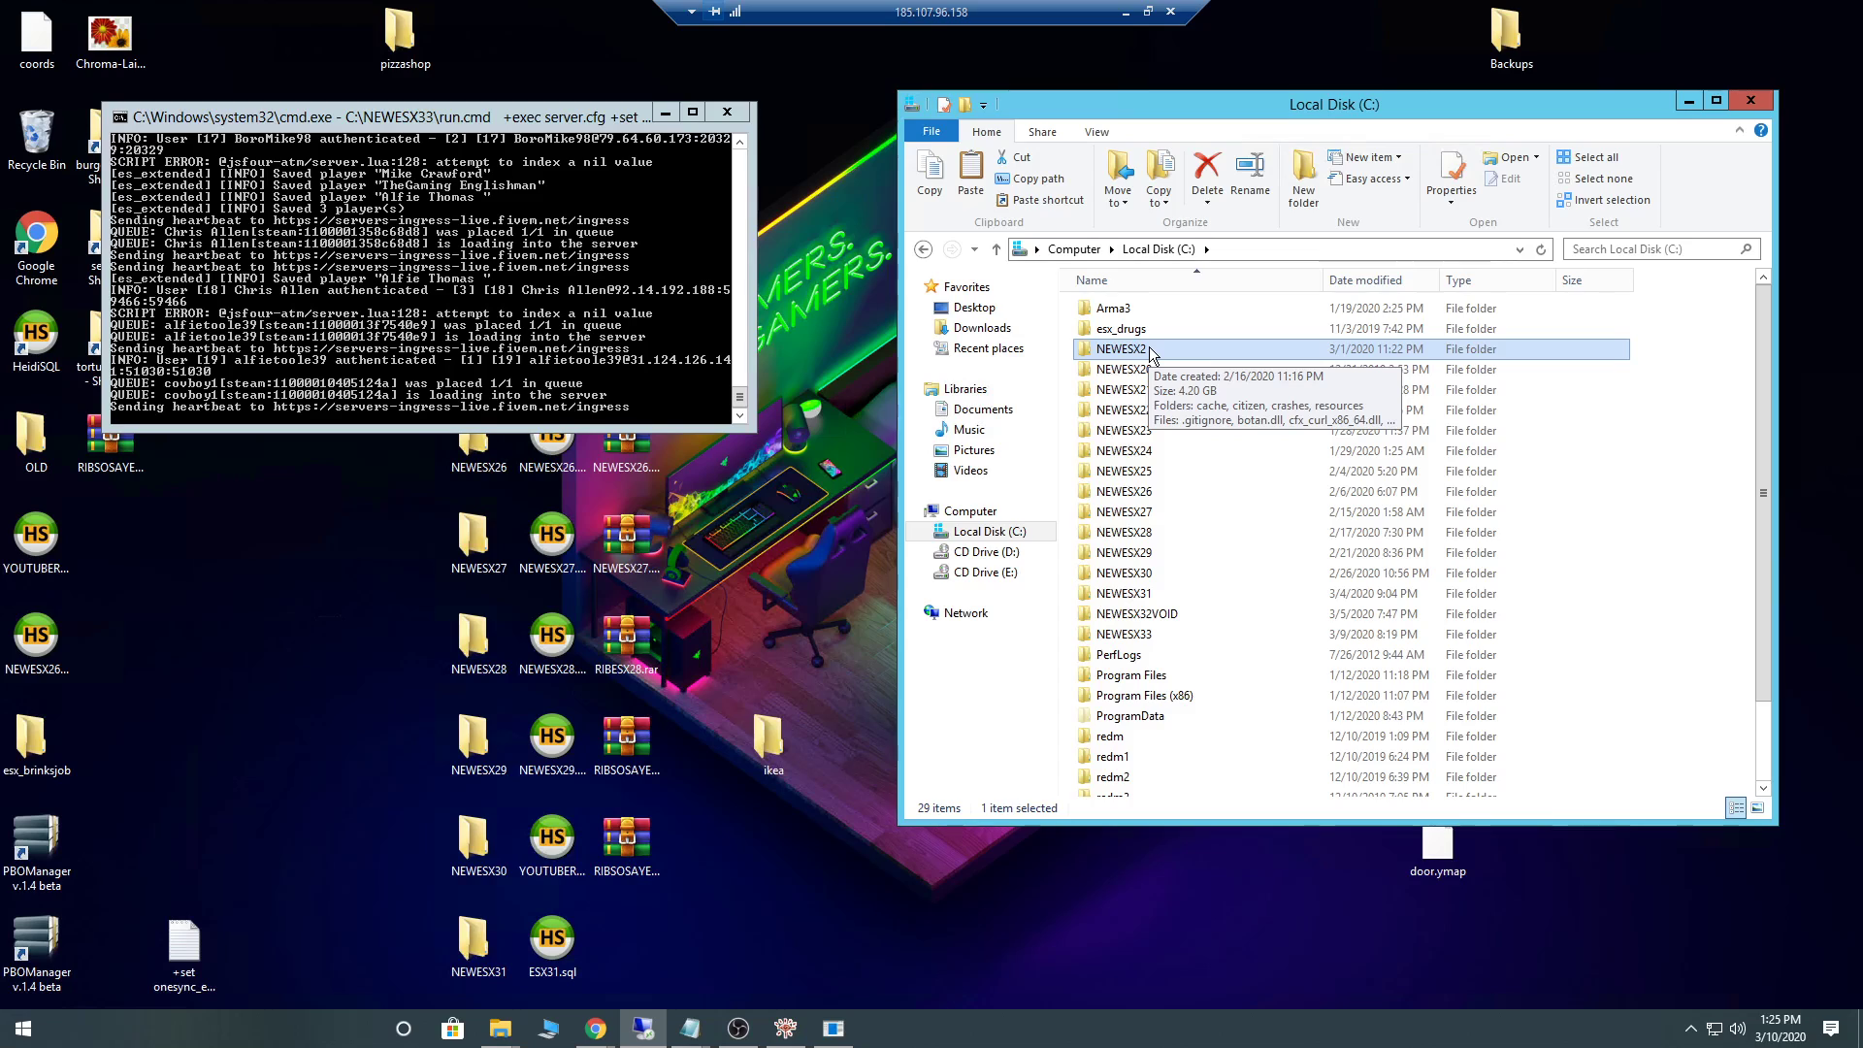
Enter NEWESX2 and single out its server.cfg file (7.94 KB) in the file list.
{"action": "double_click", "coordinate": [1123, 348]}
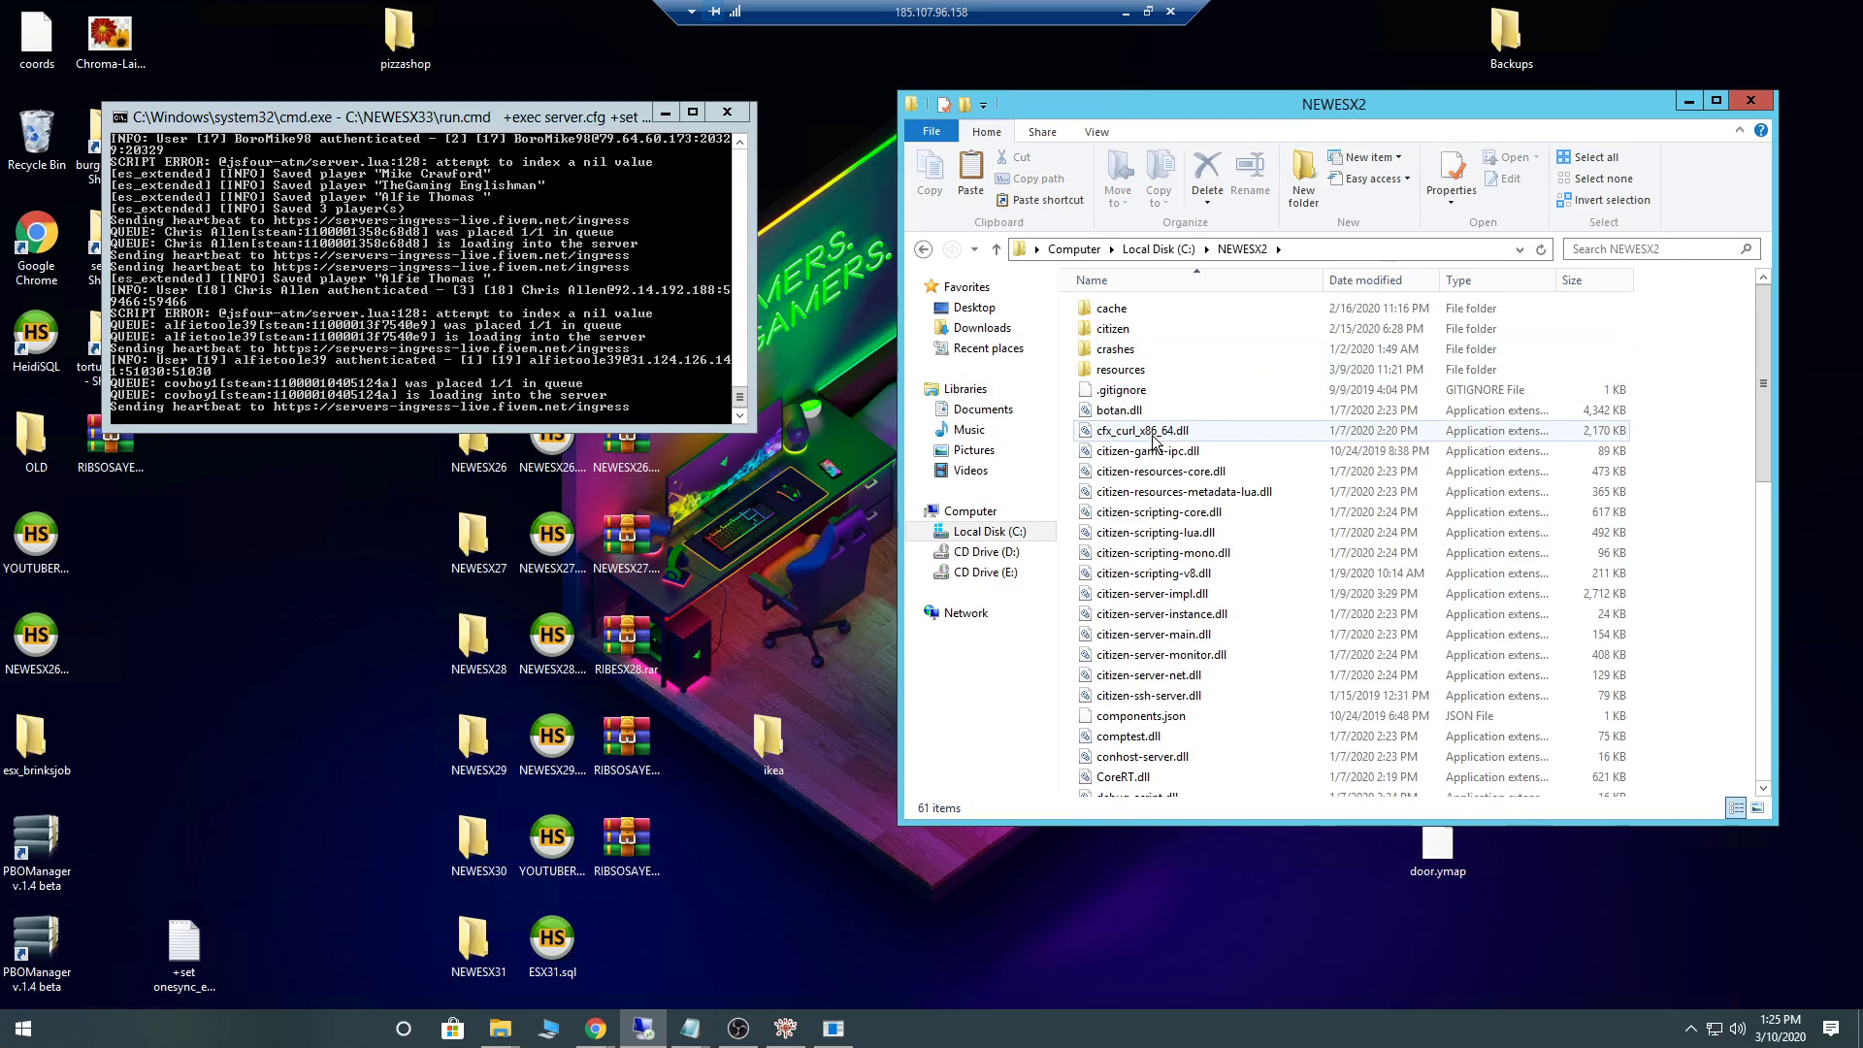
{"action": "scroll", "scroll_direction": "down", "scroll_amount": 3}
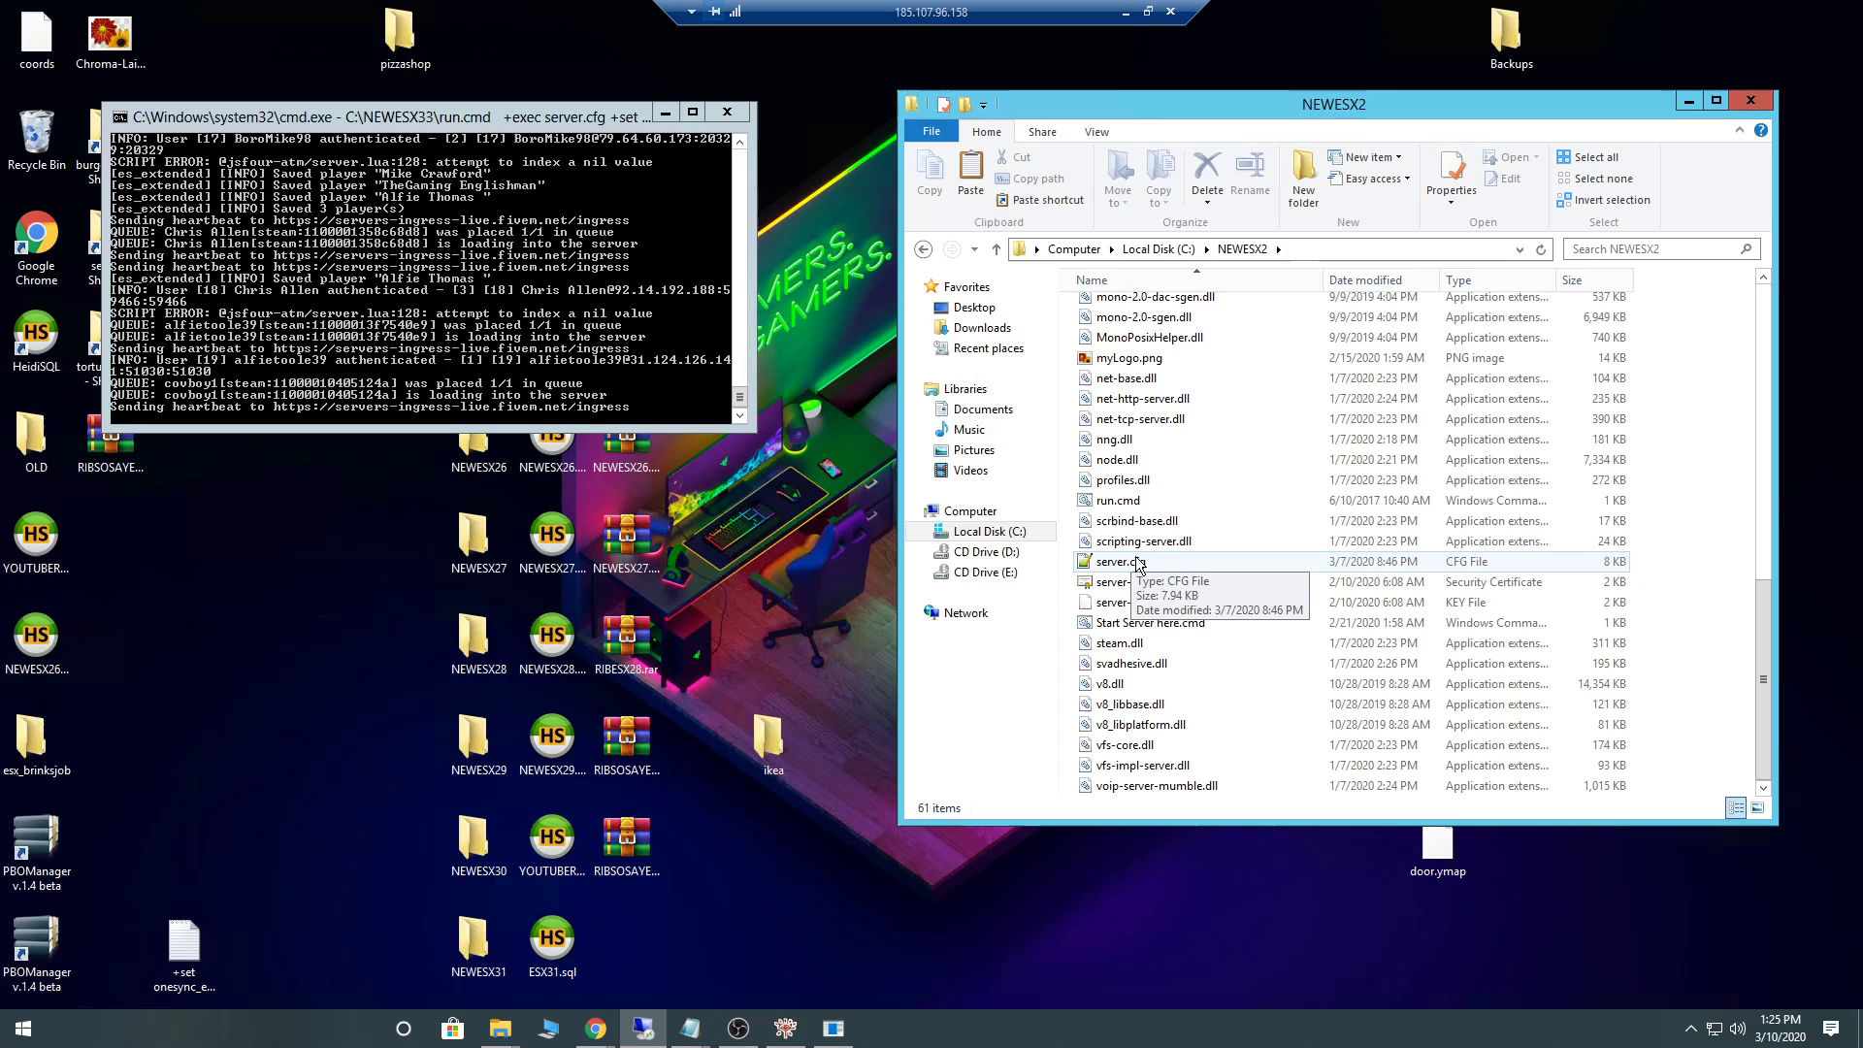
{"action": "left_click", "coordinate": [1118, 561]}
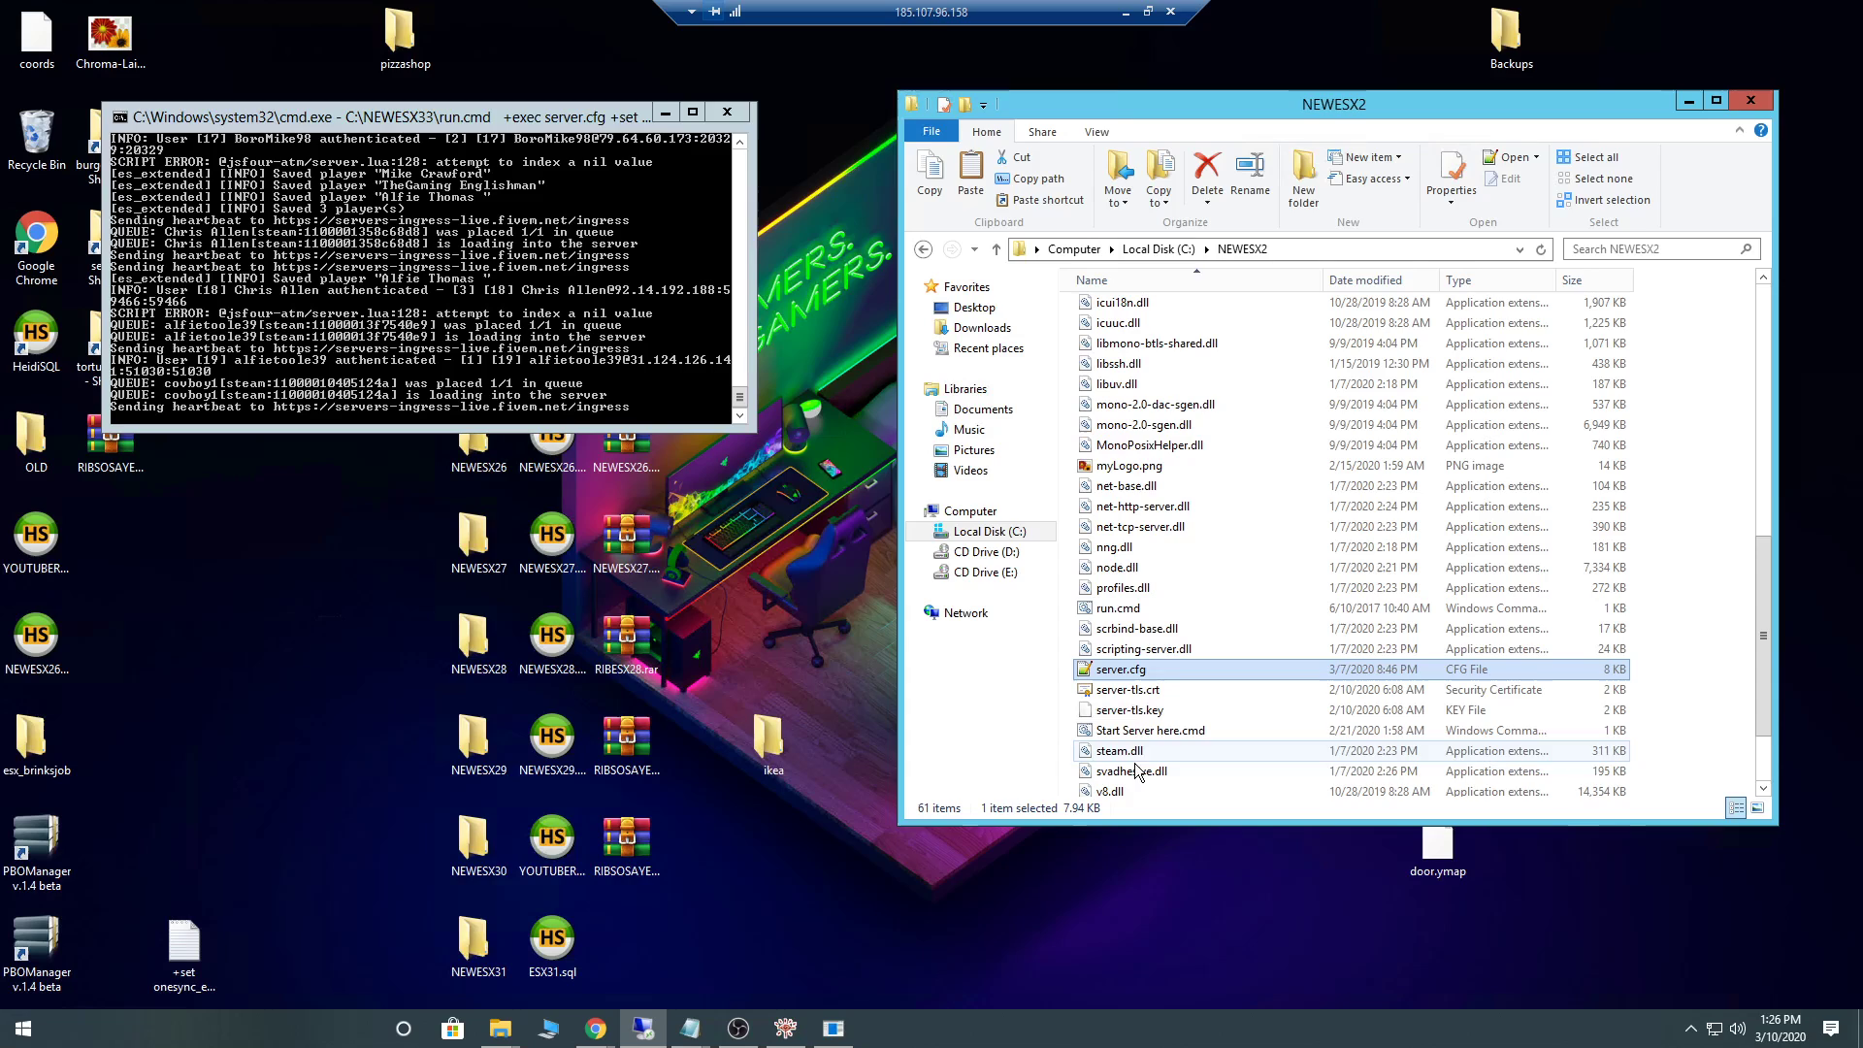
Send Start Server here.cmd to Notepad++ via Edit with Notepad++ from its context menu.
{"action": "right_click", "coordinate": [1149, 730]}
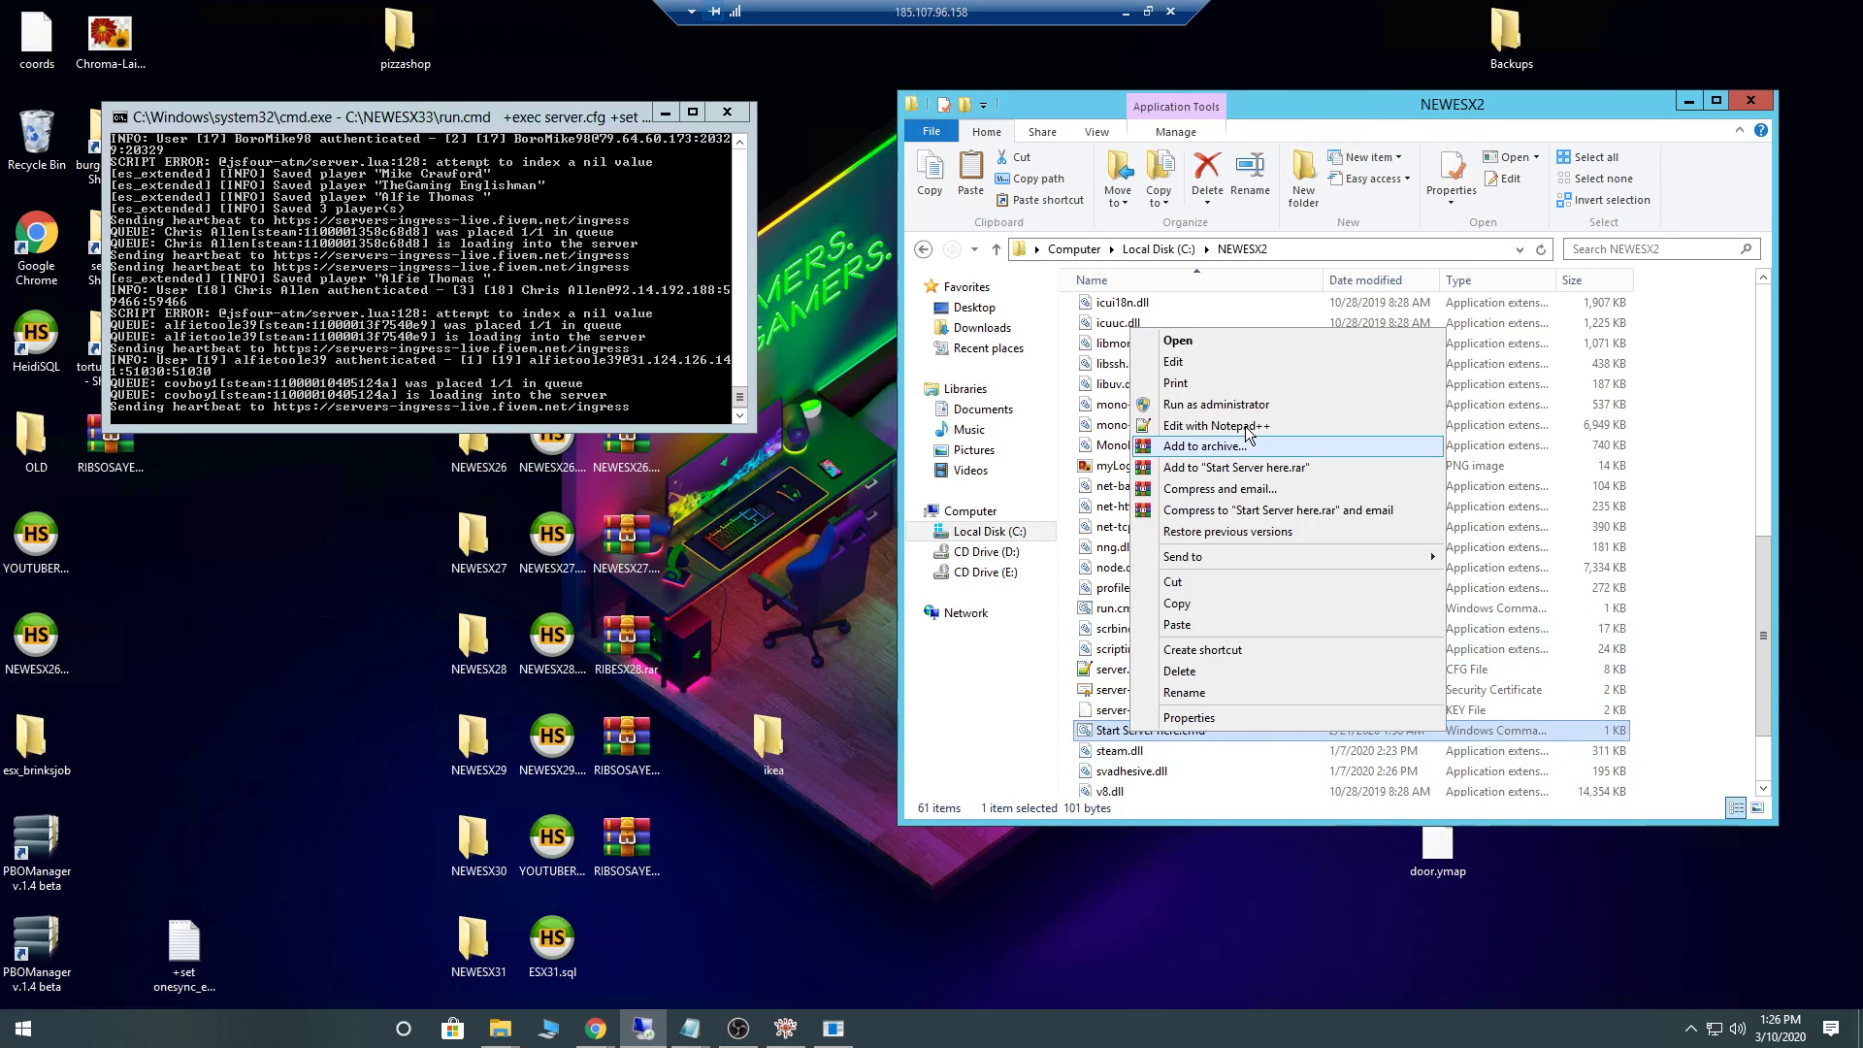
{"action": "left_click", "coordinate": [1217, 425]}
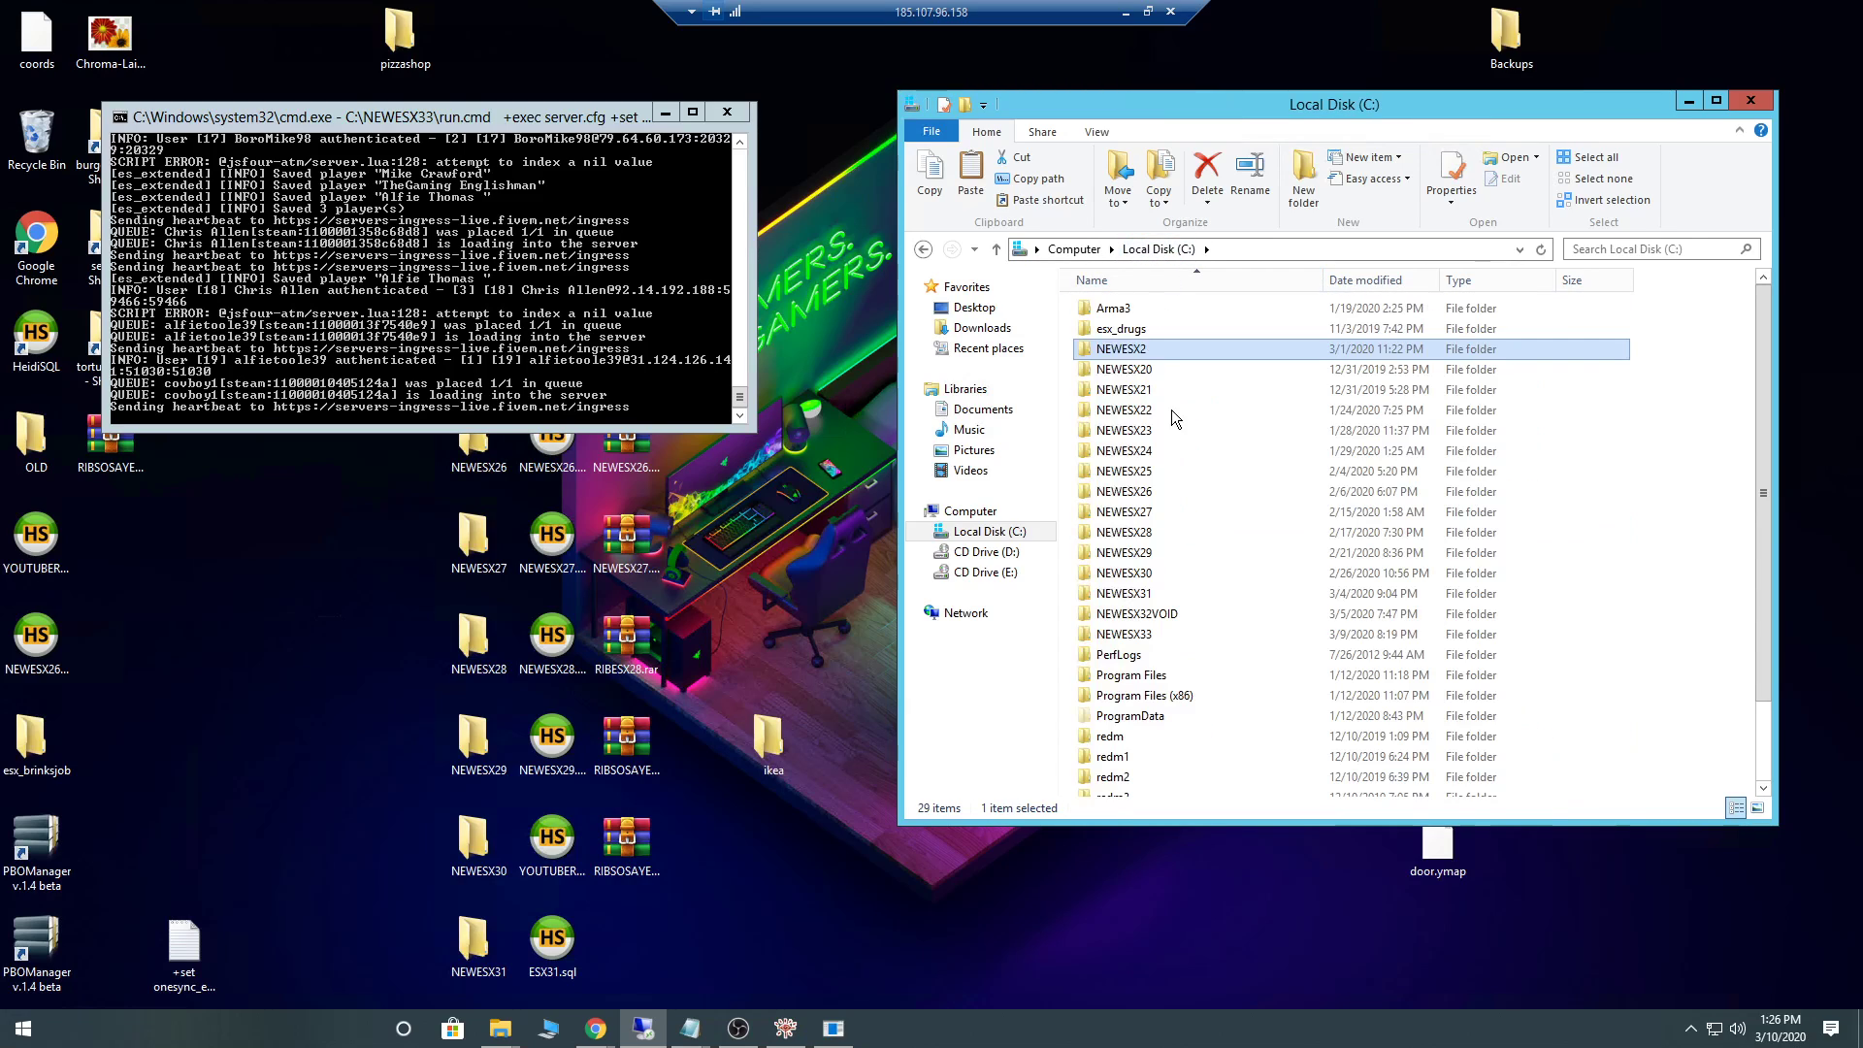
From the C: drive list, re-enter NEWESX2 and single out its Start Server here.cmd script.
{"action": "left_click", "coordinate": [1123, 633]}
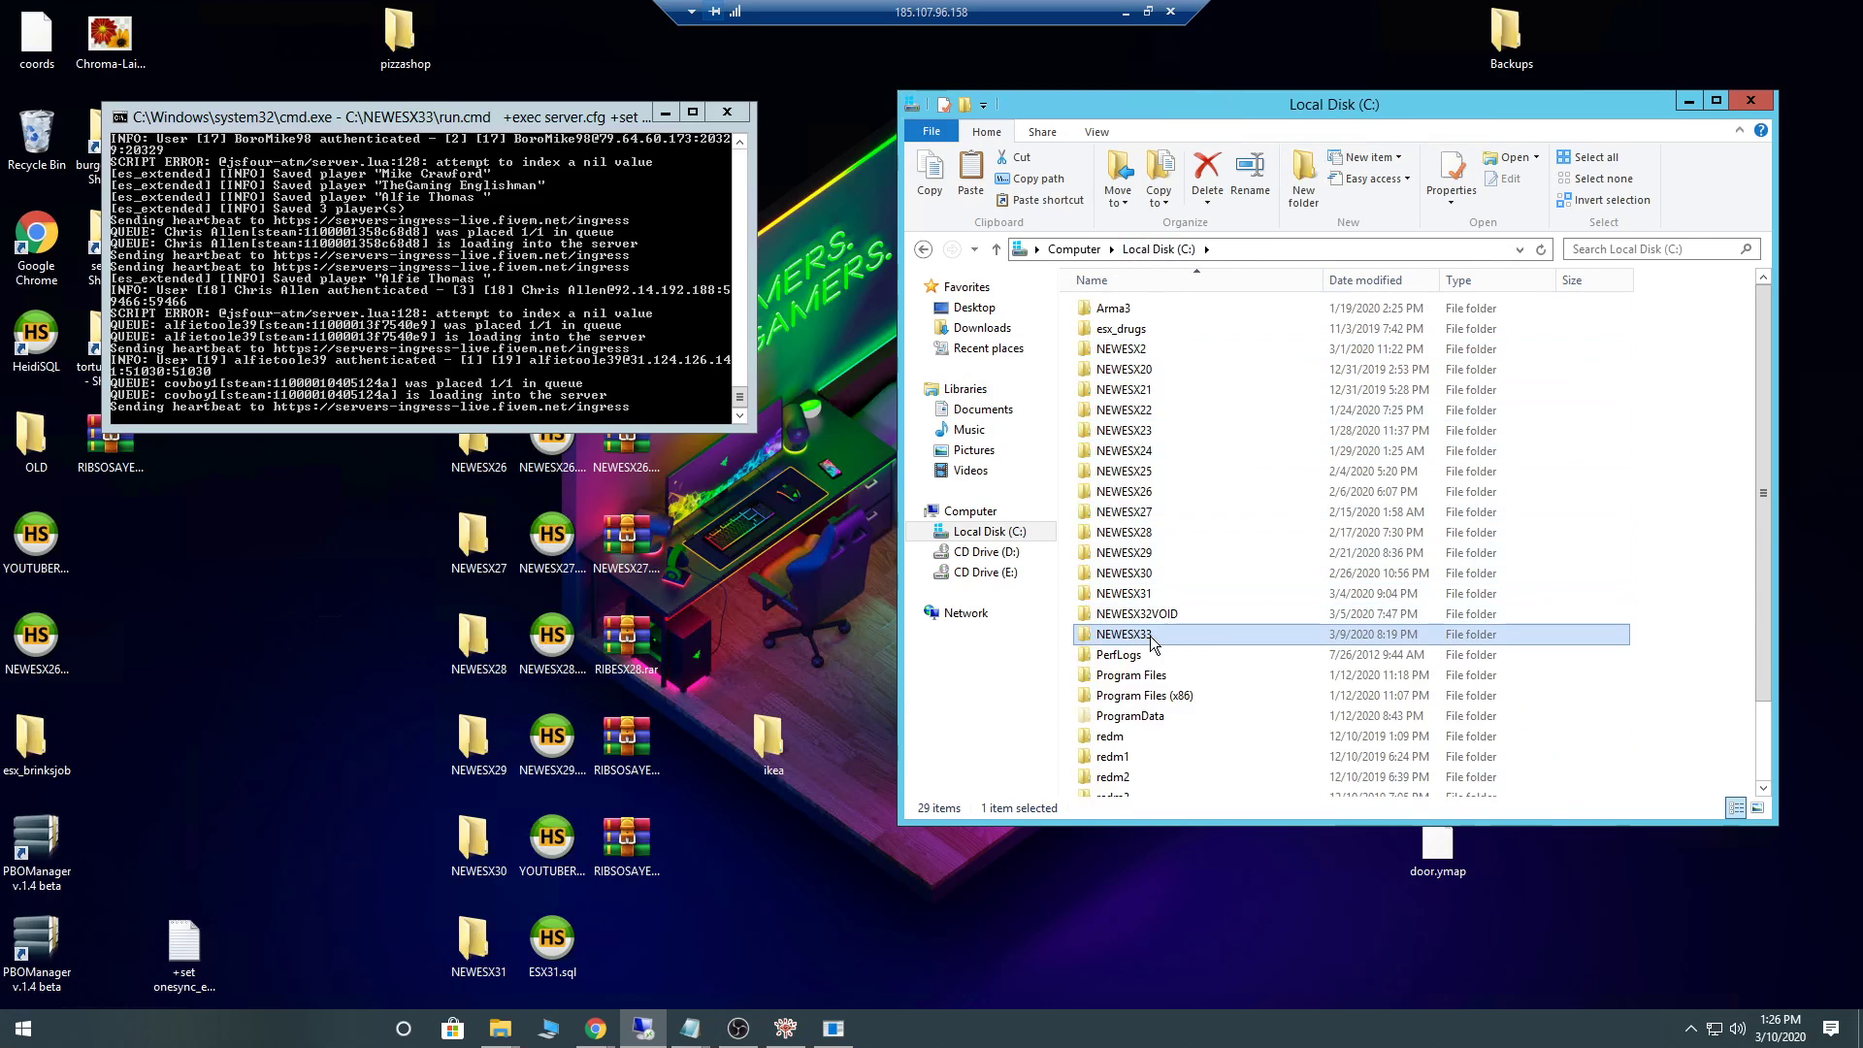
{"action": "mouse_move", "coordinate": [1619, 666]}
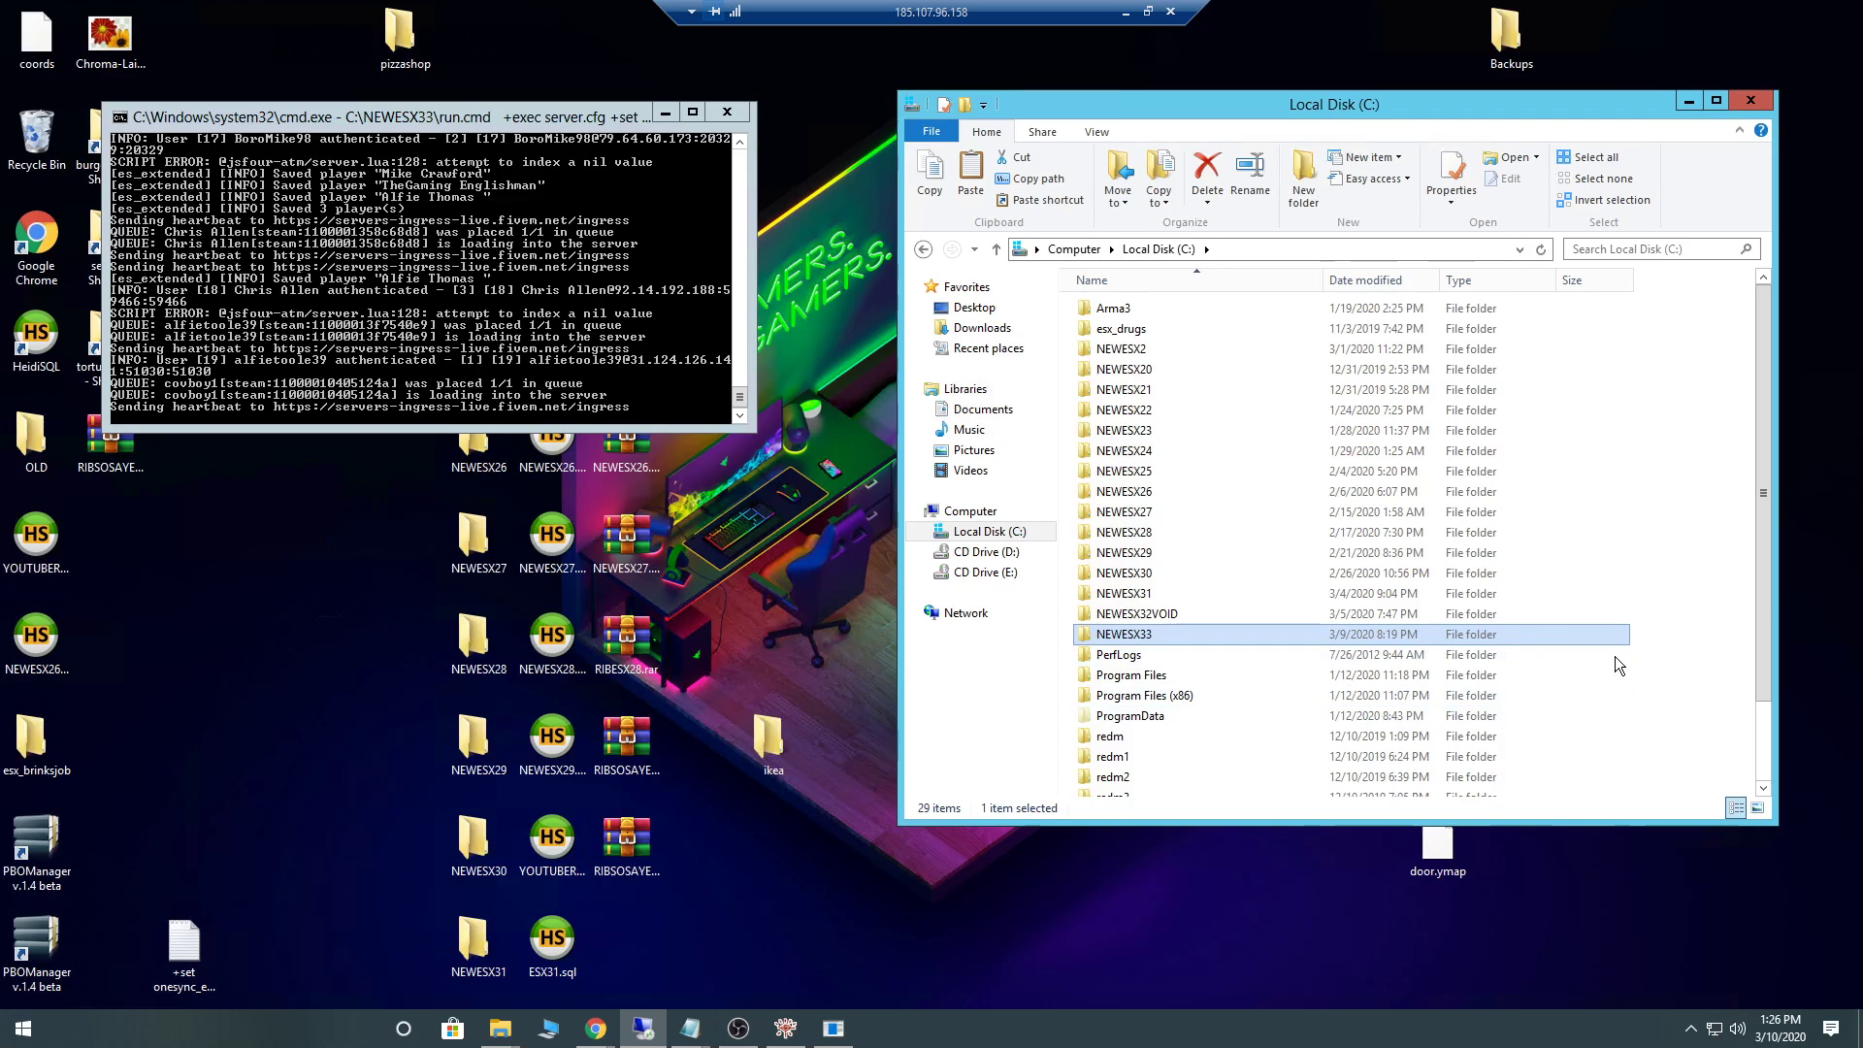
{"action": "left_click", "coordinate": [1120, 348]}
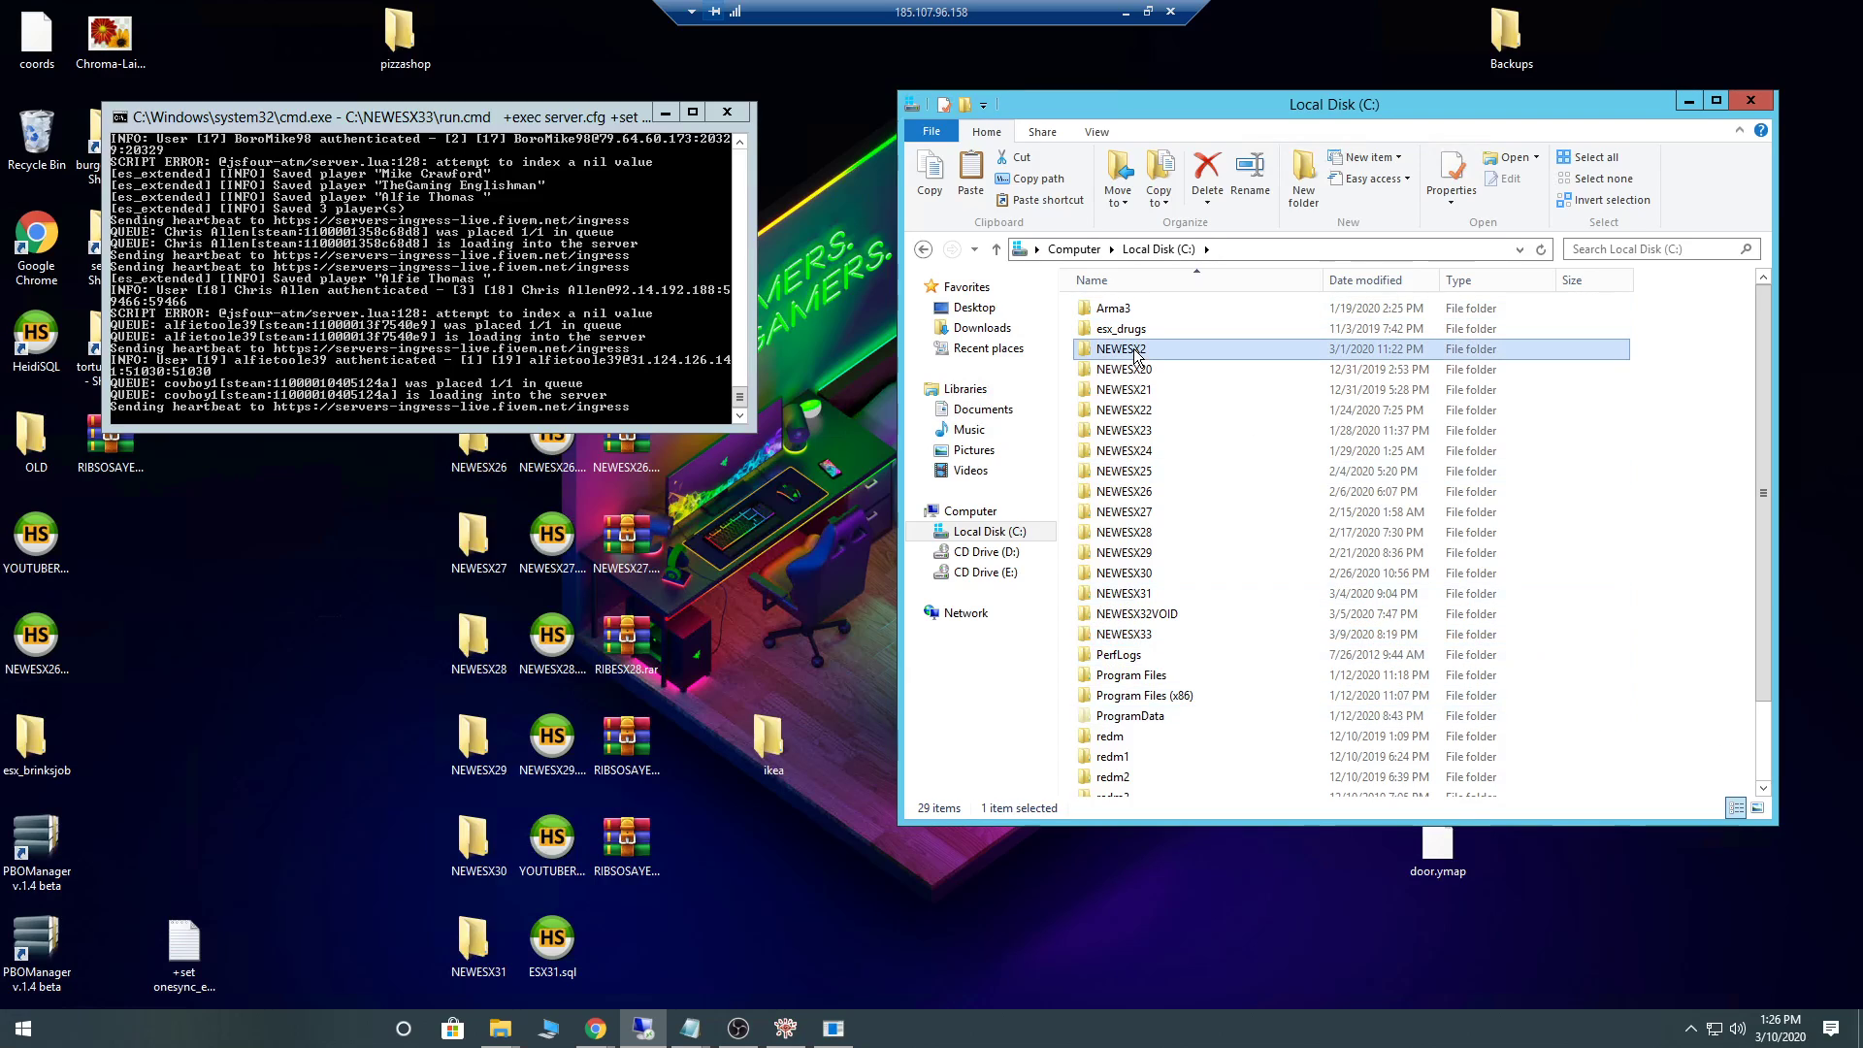
{"action": "double_click", "coordinate": [1123, 347]}
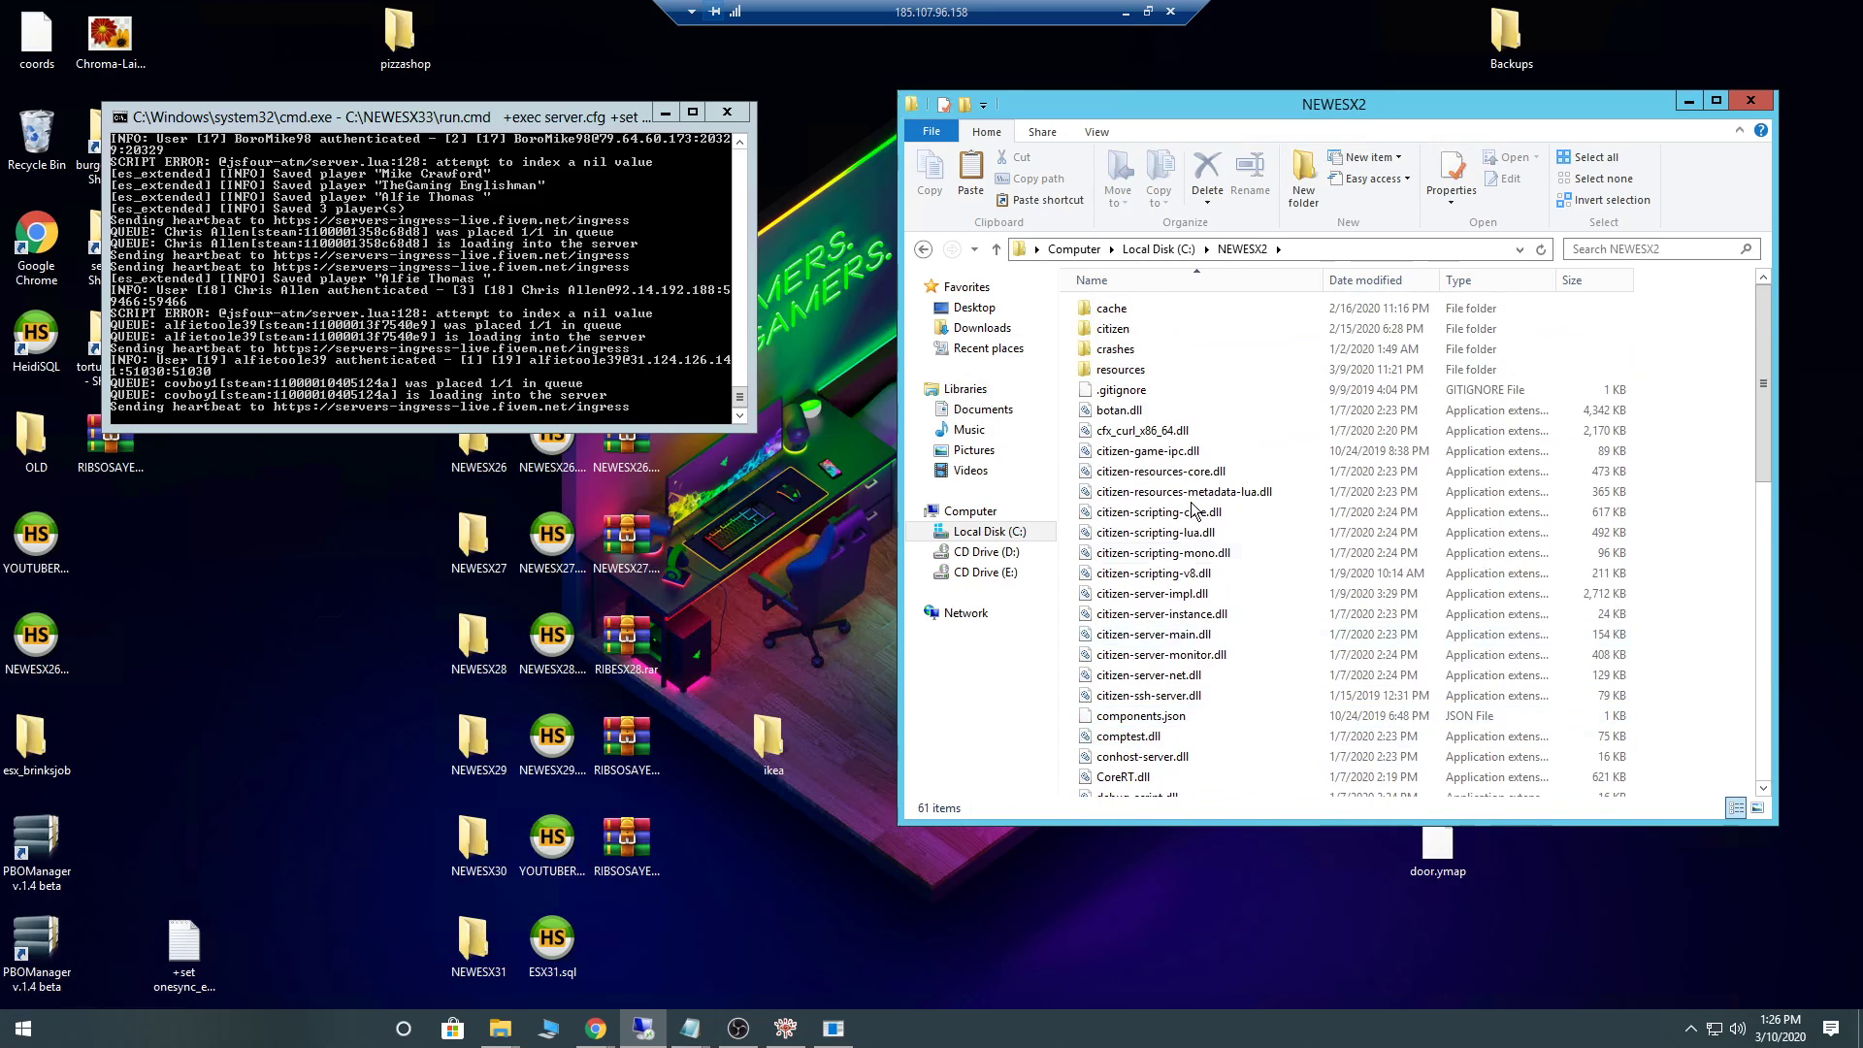
{"action": "scroll", "scroll_direction": "down", "scroll_amount": 3}
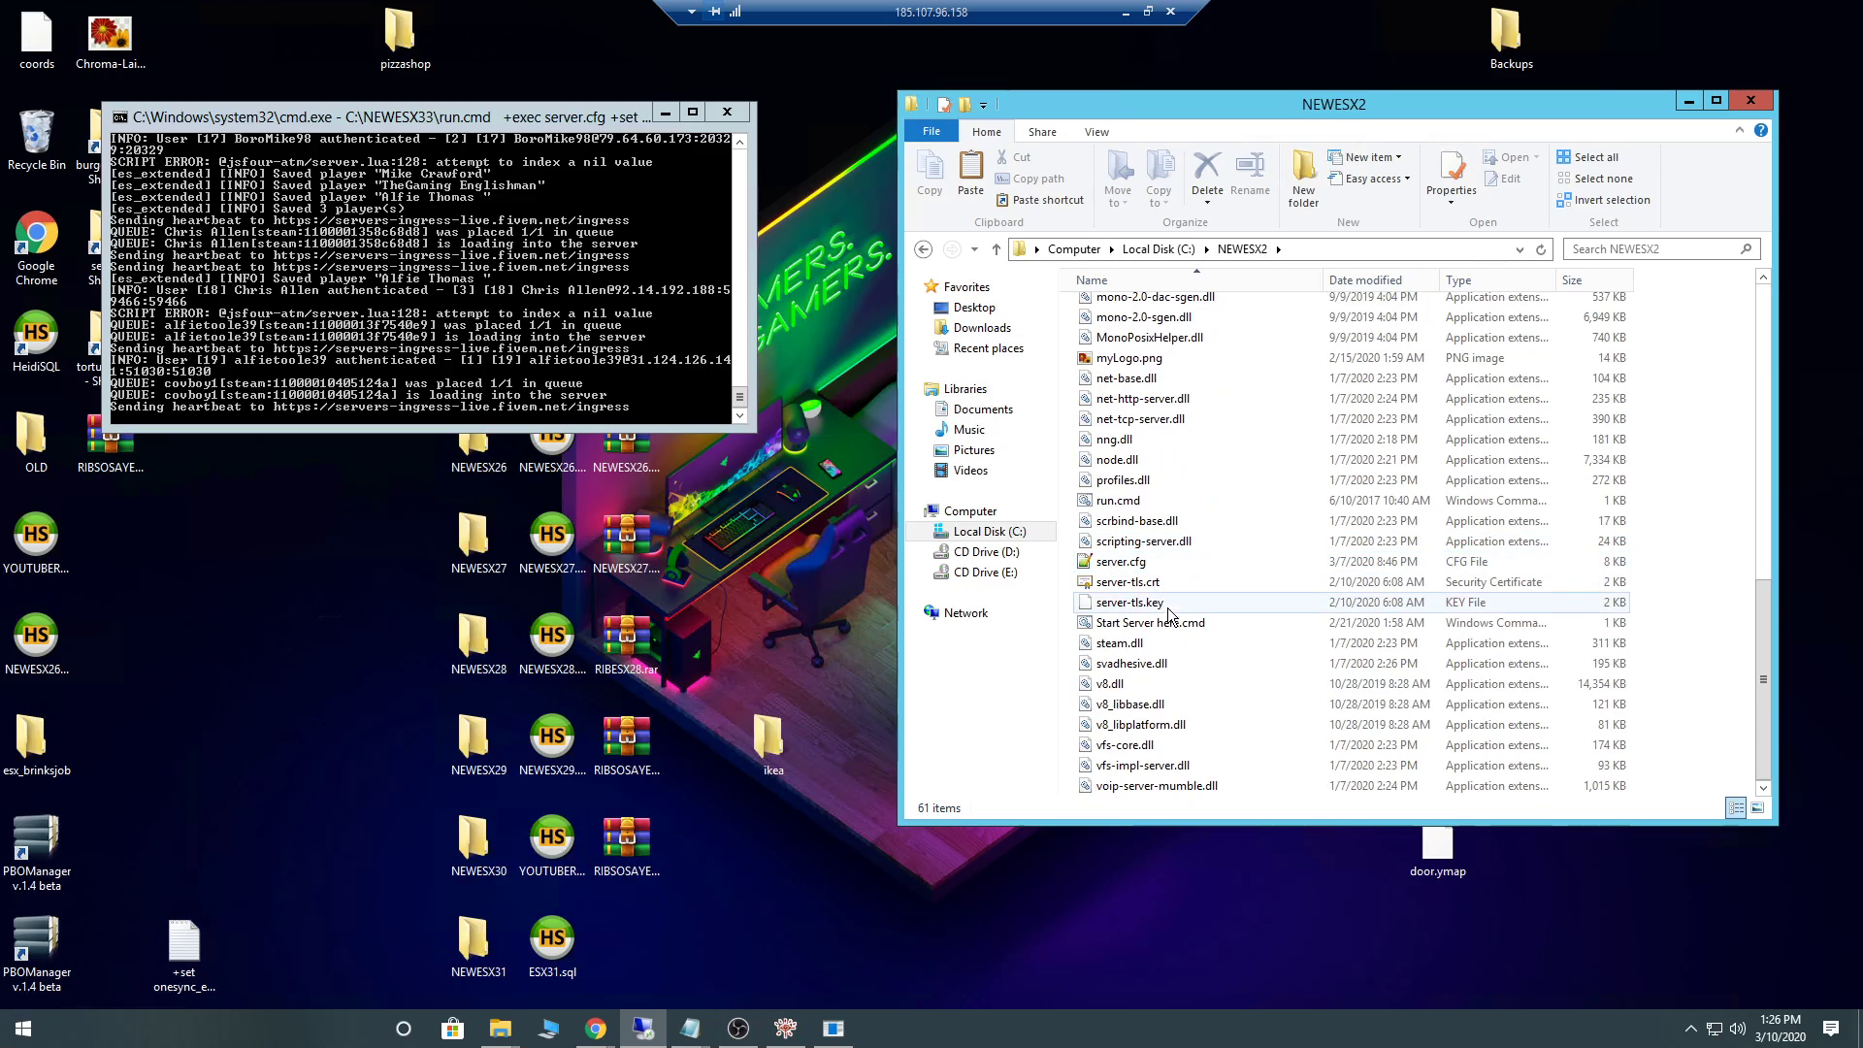
{"action": "left_click", "coordinate": [1147, 622]}
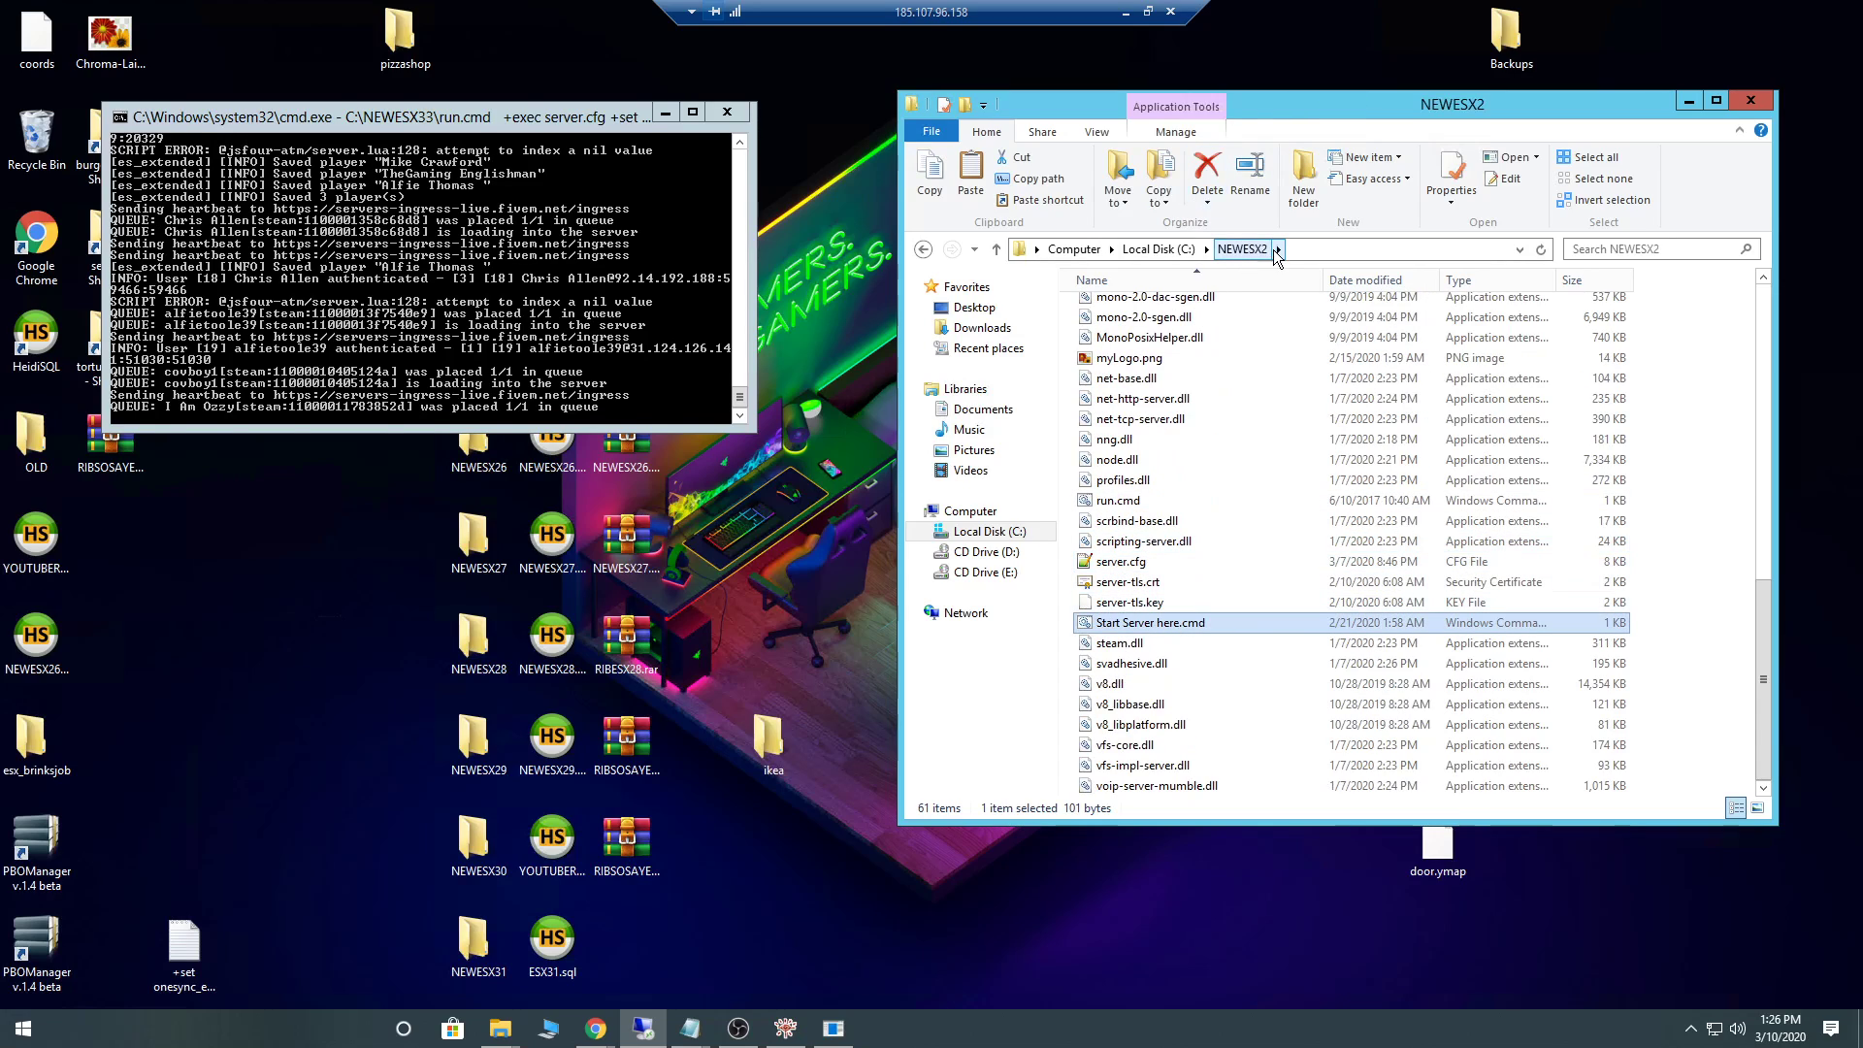